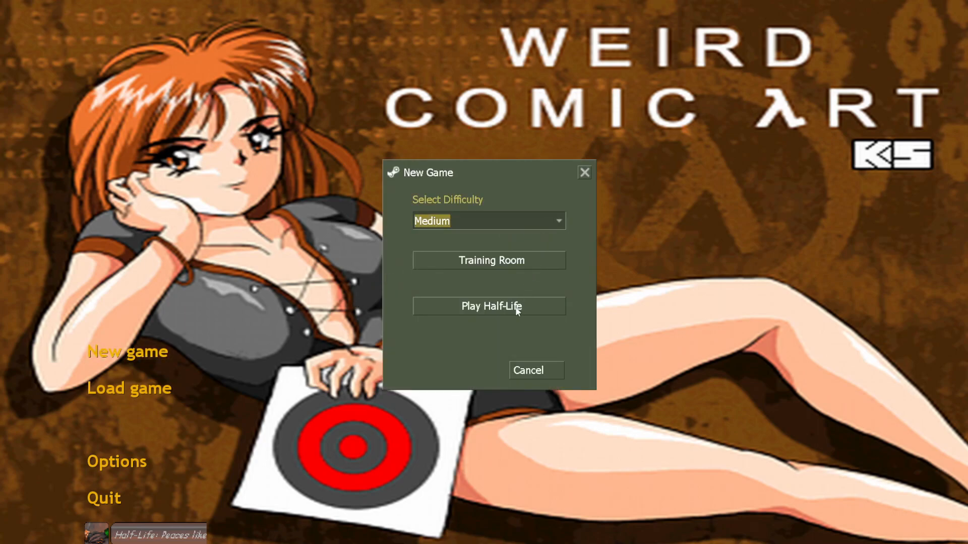
- Start the main Half-Life campaign on Medium difficulty
click(488, 307)
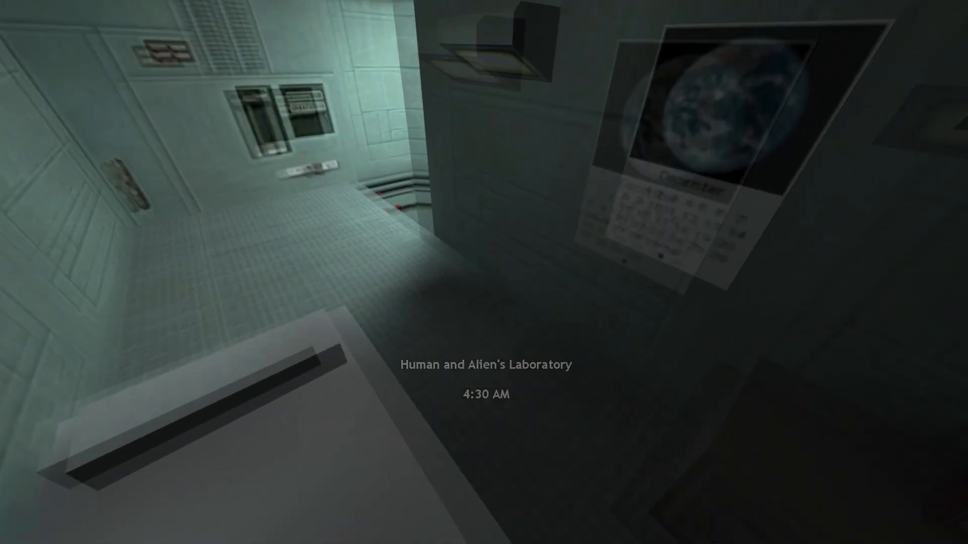
mouse_move(483, 273)
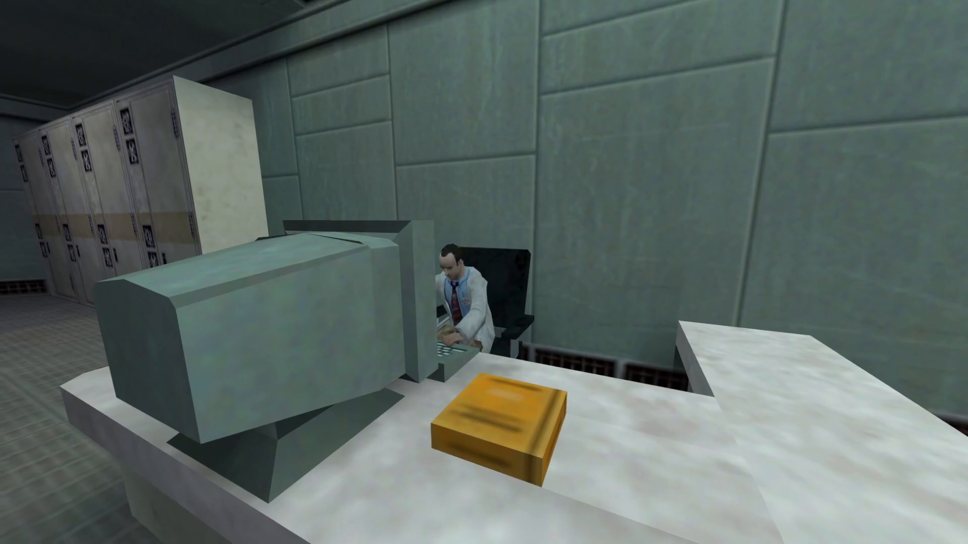
mouse_move(484, 273)
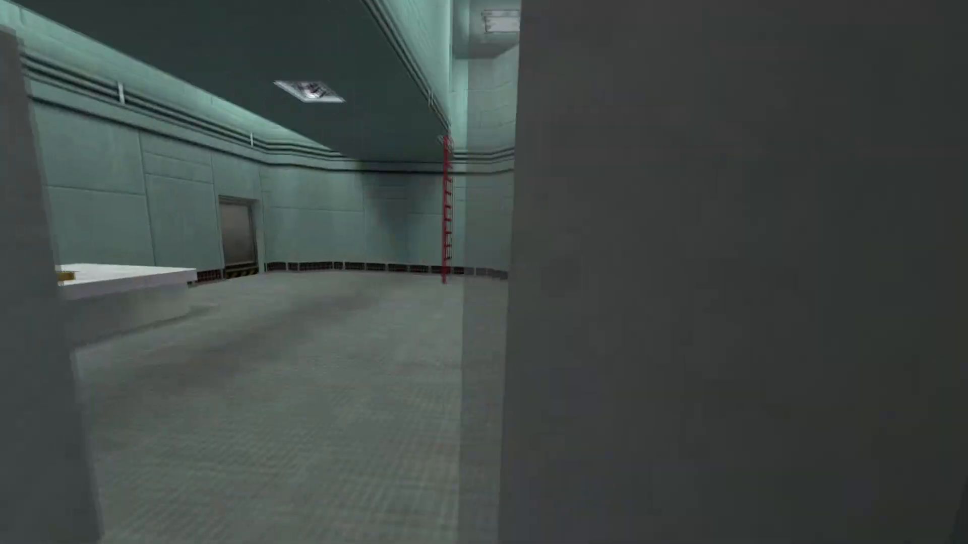
mouse_move(484, 272)
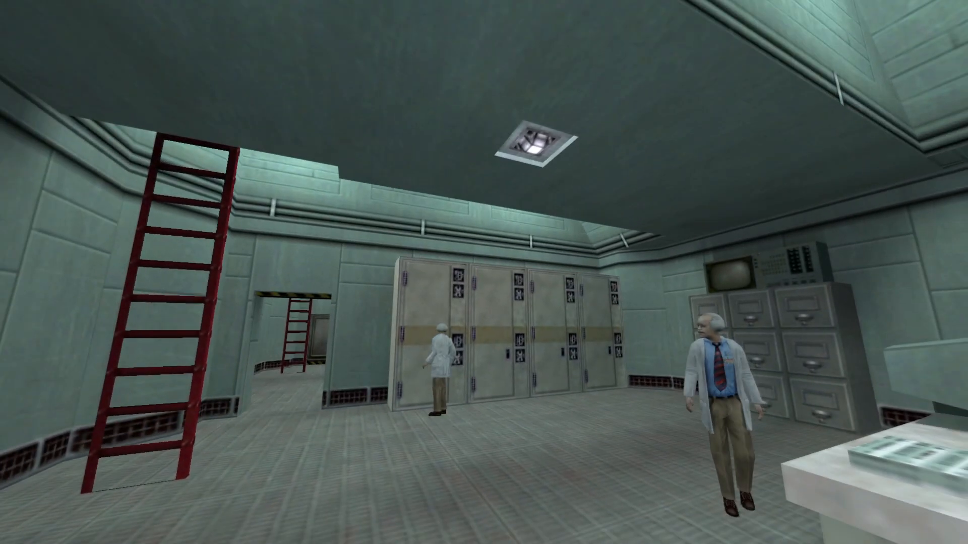
mouse_move(484, 272)
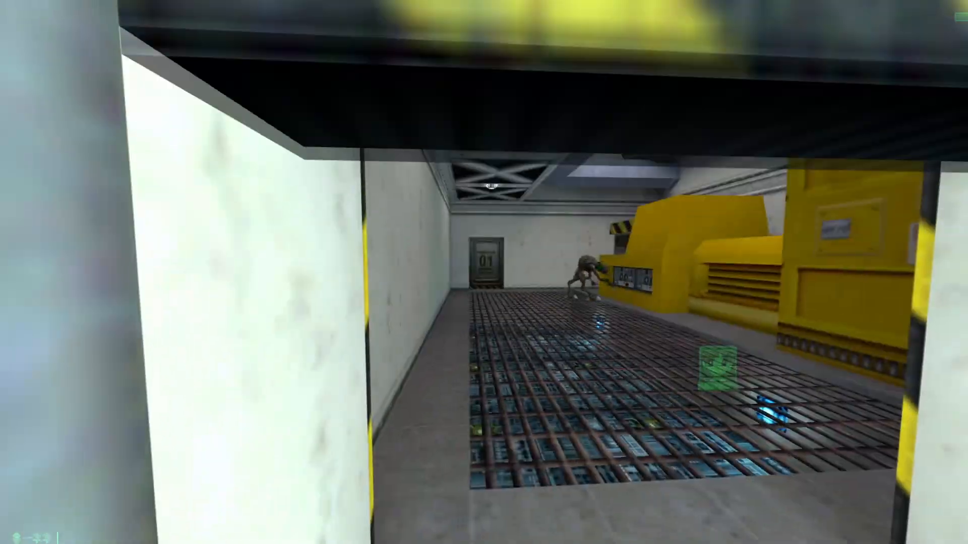
mouse_move(484, 272)
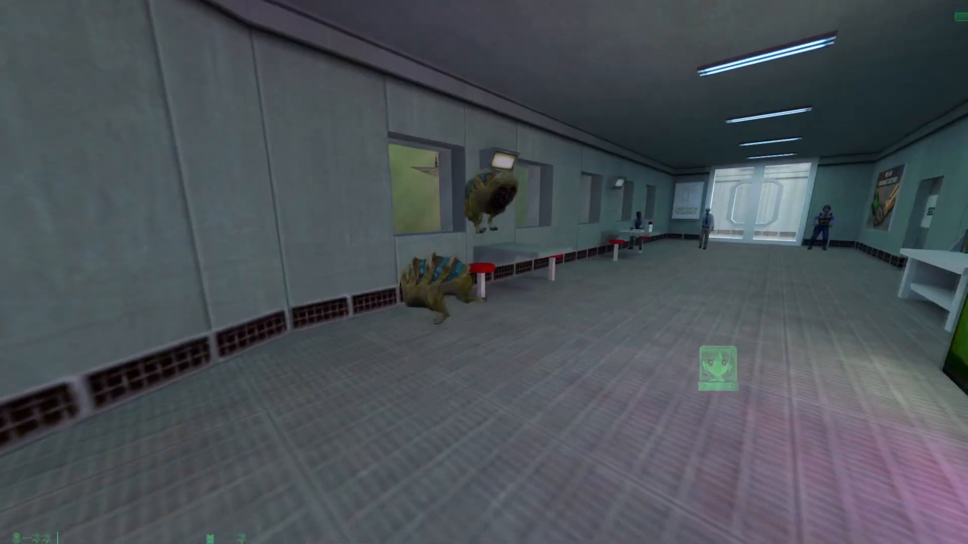
mouse_move(484, 272)
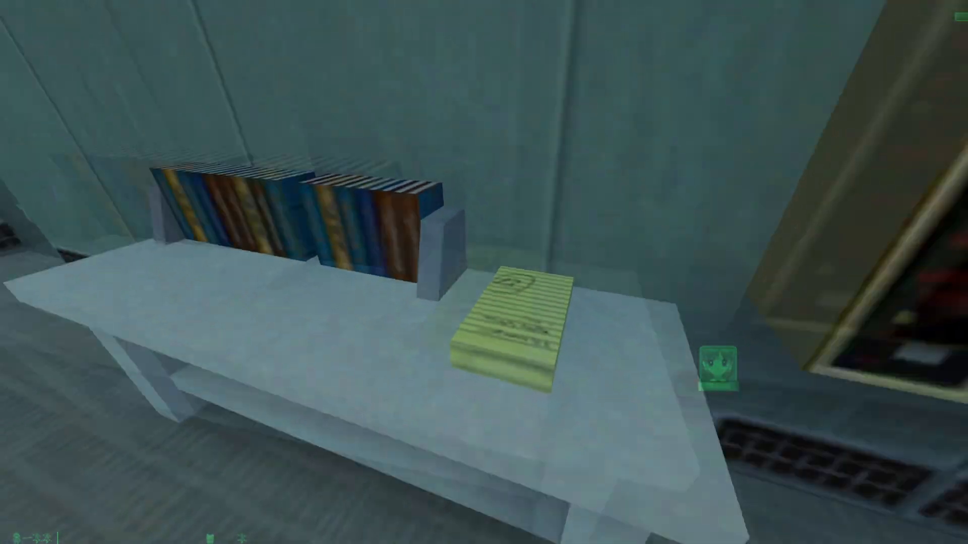
mouse_move(484, 272)
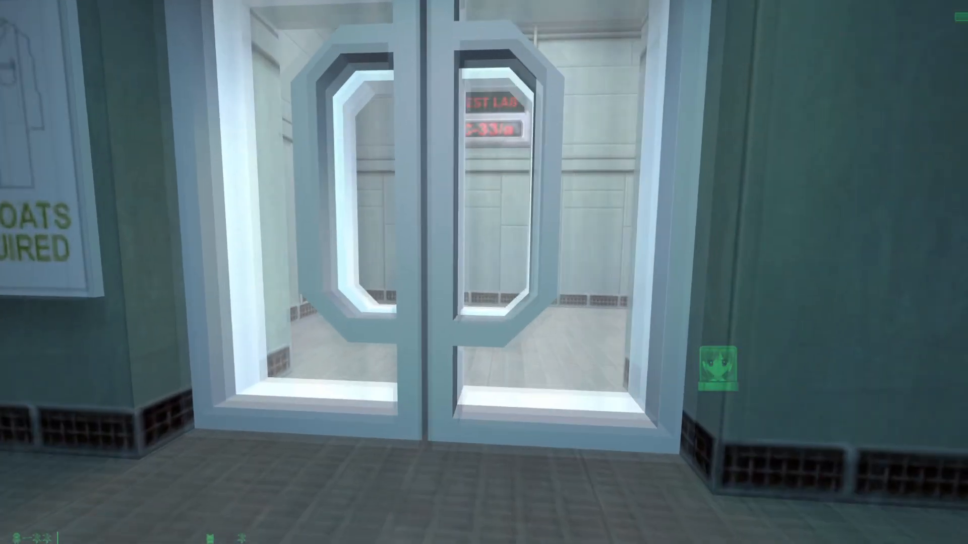
- Walk through the glass doors, past the scientists and down the corridor into the elevator car
key(w)
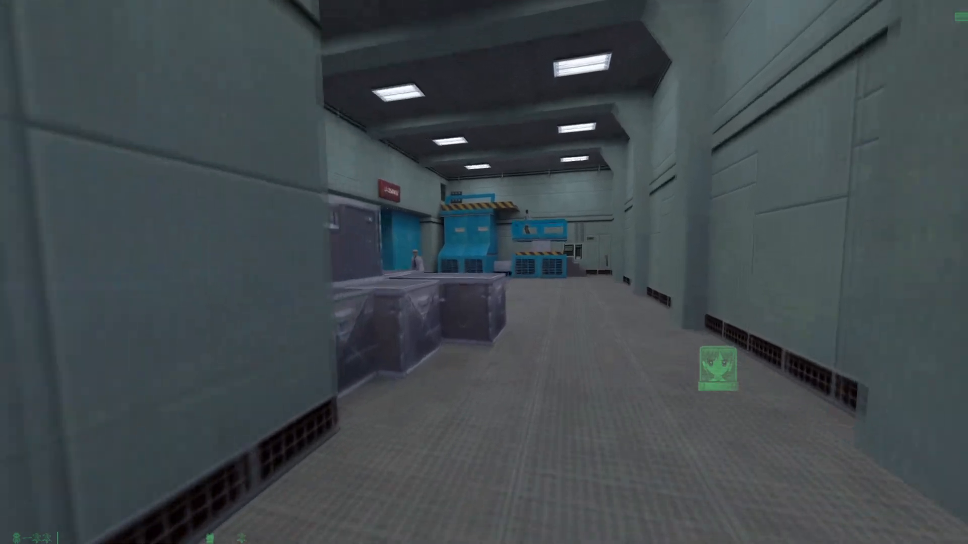
mouse_move(483, 272)
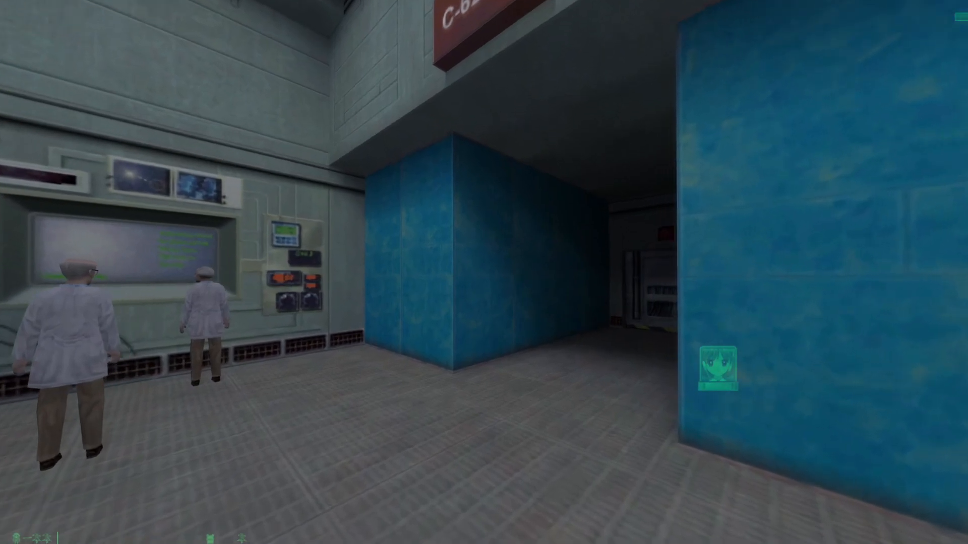
key(w)
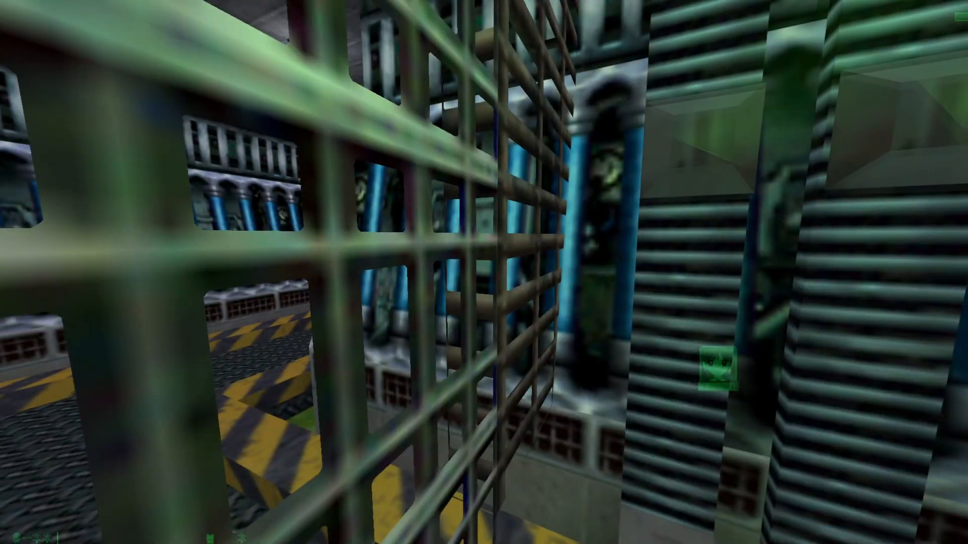
mouse_move(484, 272)
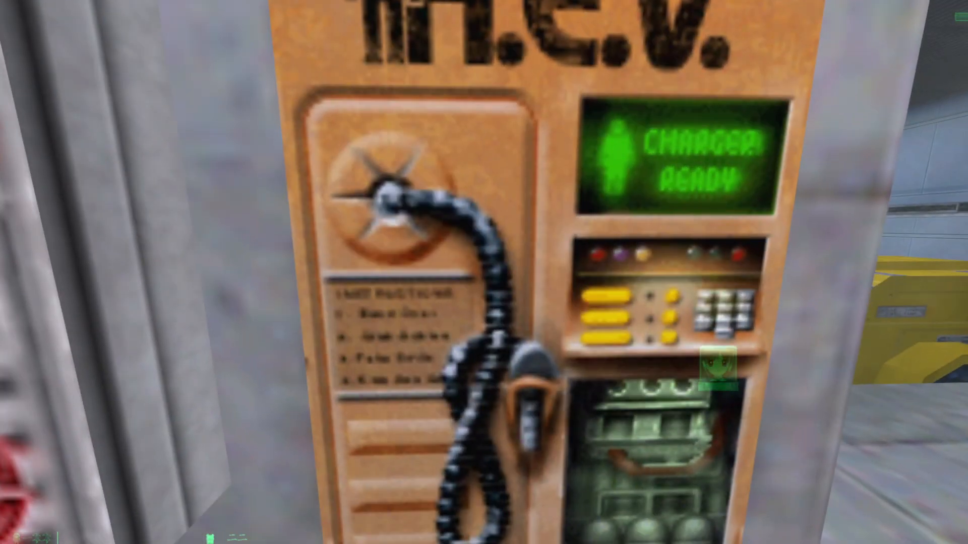
mouse_move(484, 272)
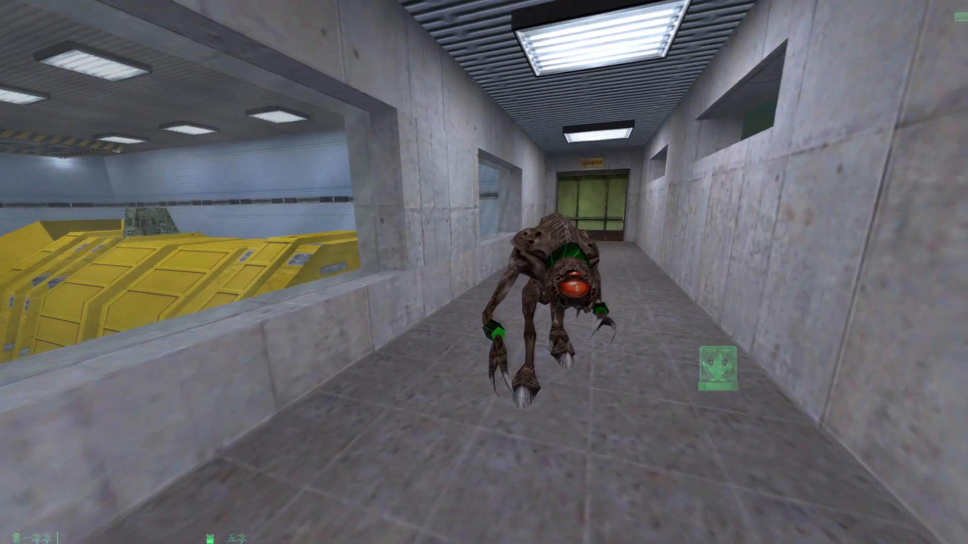
key(w)
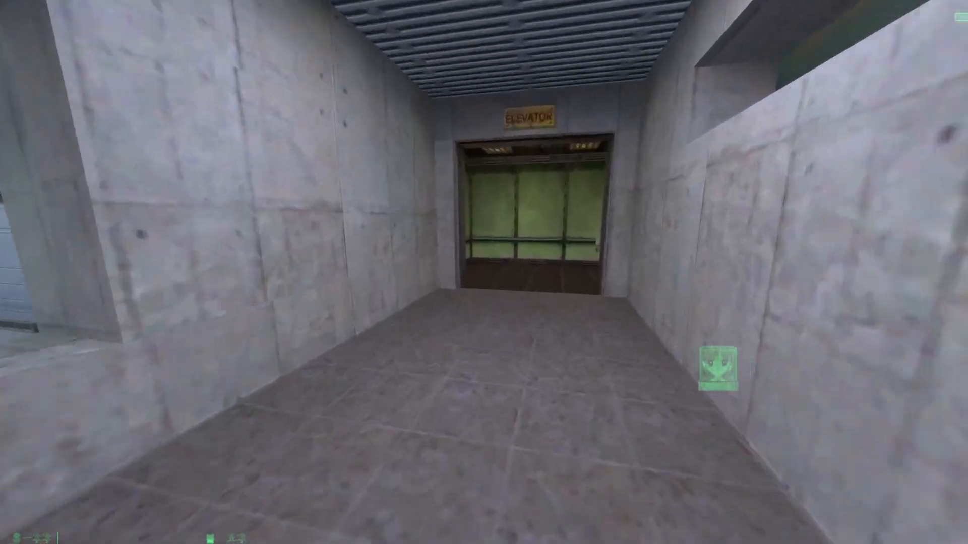
key(w)
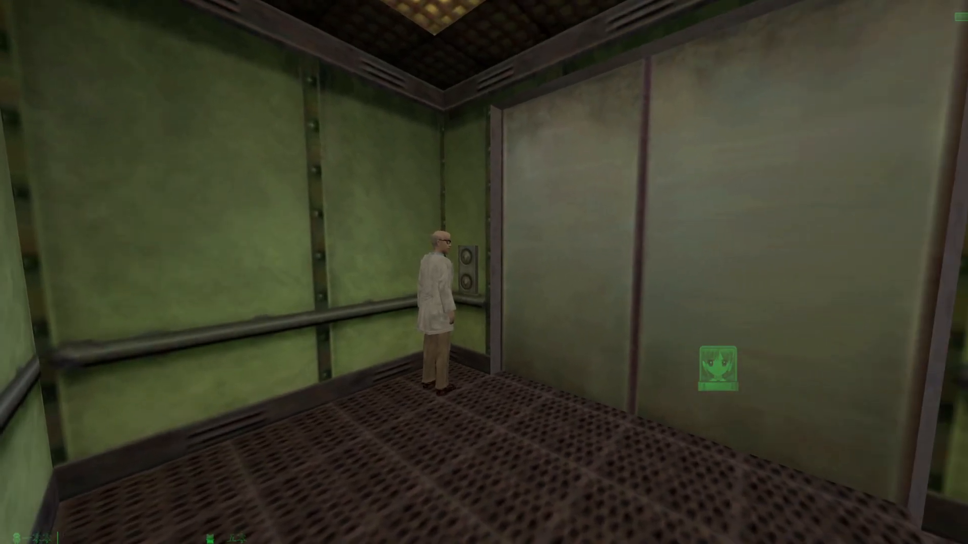
mouse_move(484, 272)
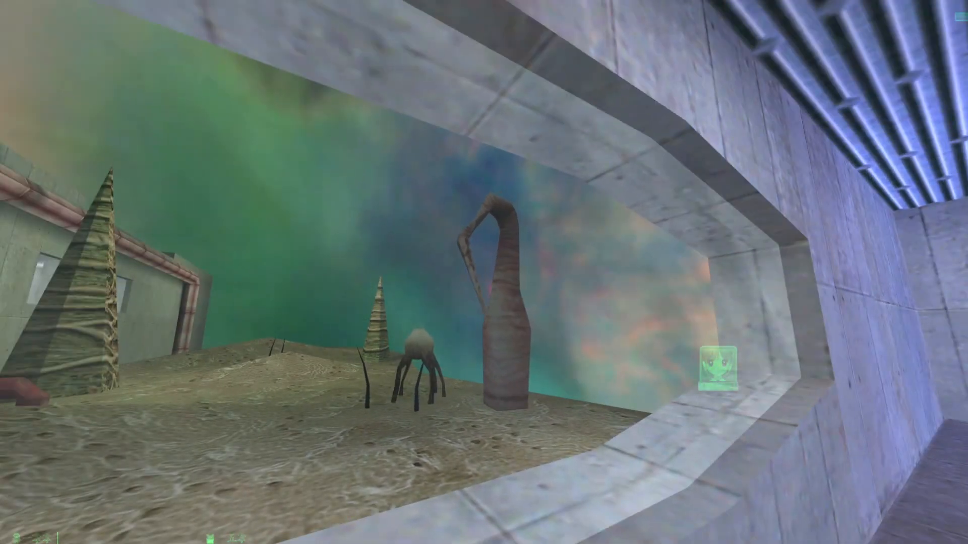
mouse_move(484, 272)
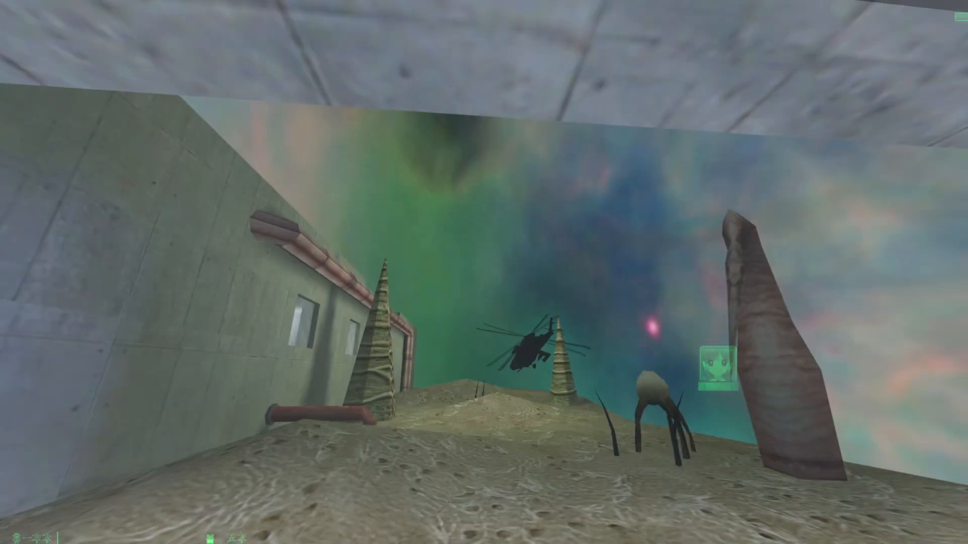
mouse_move(484, 272)
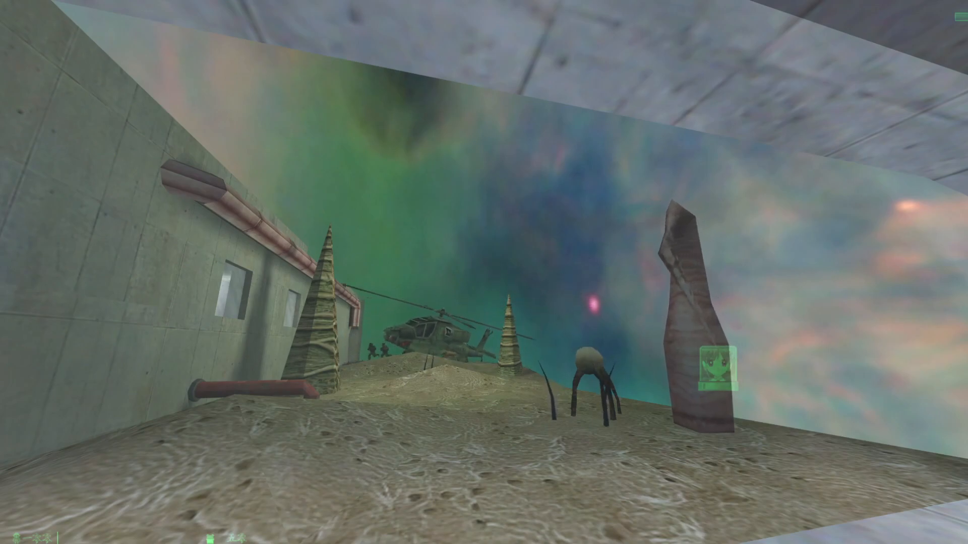
mouse_move(484, 273)
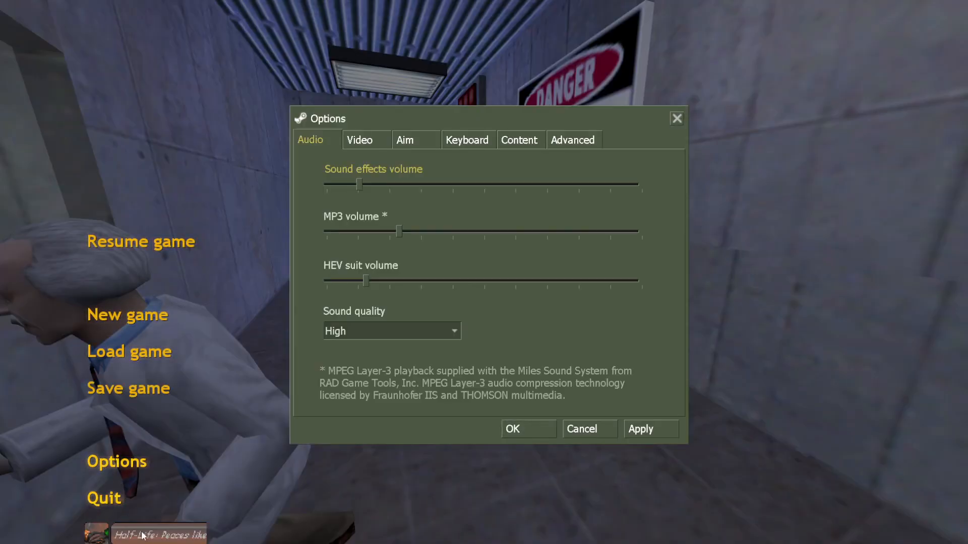
- Browse the movement, combat and miscellaneous key bindings in the Keyboard options
click(467, 140)
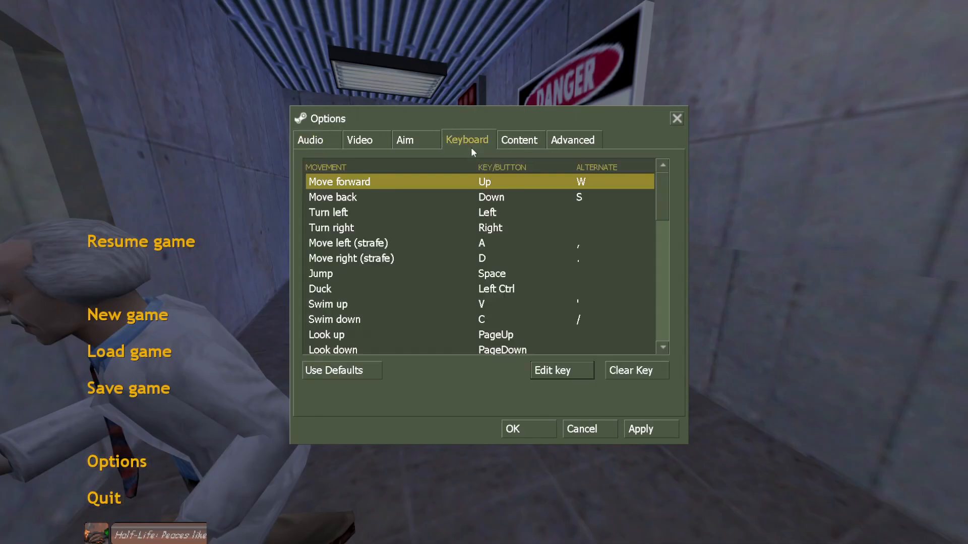
scroll(down, 3)
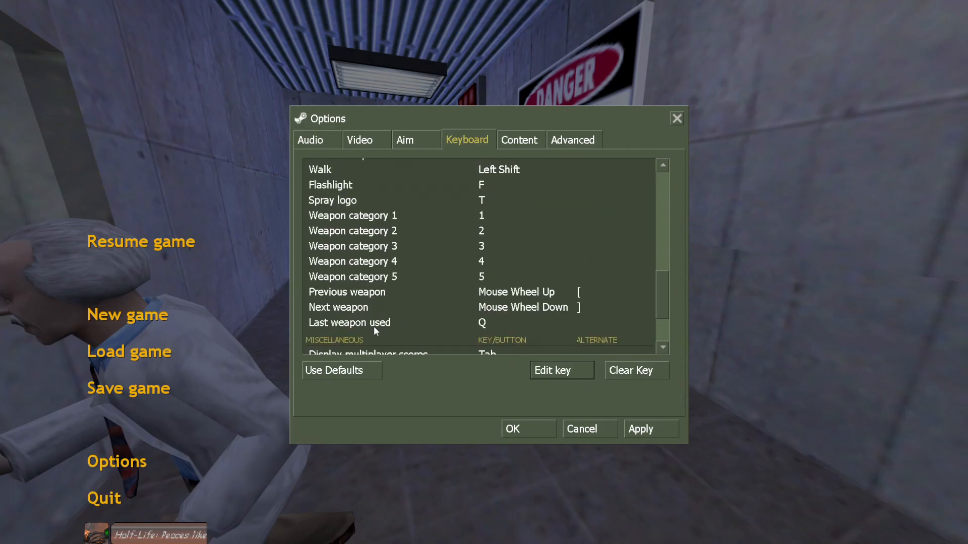
scroll(down, 3)
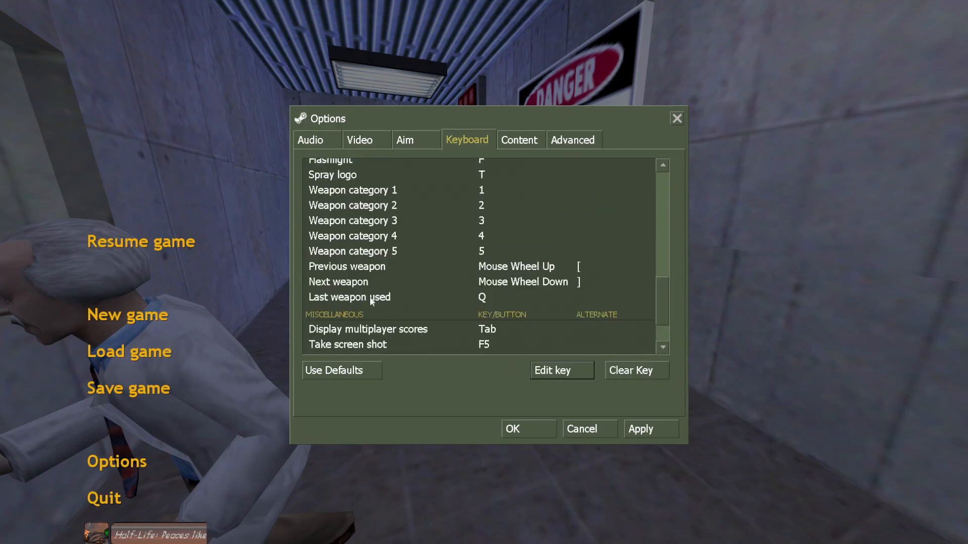
scroll(up, 3)
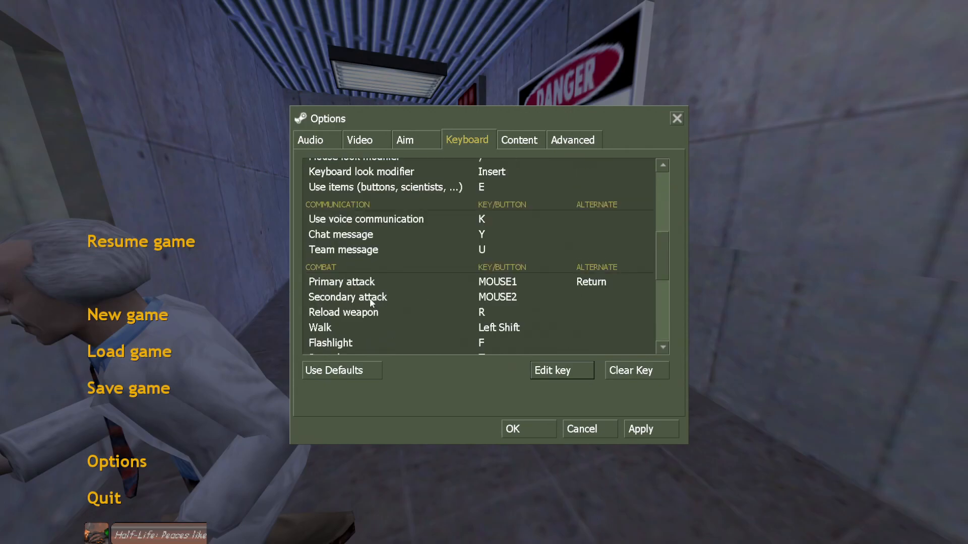
scroll(up, 3)
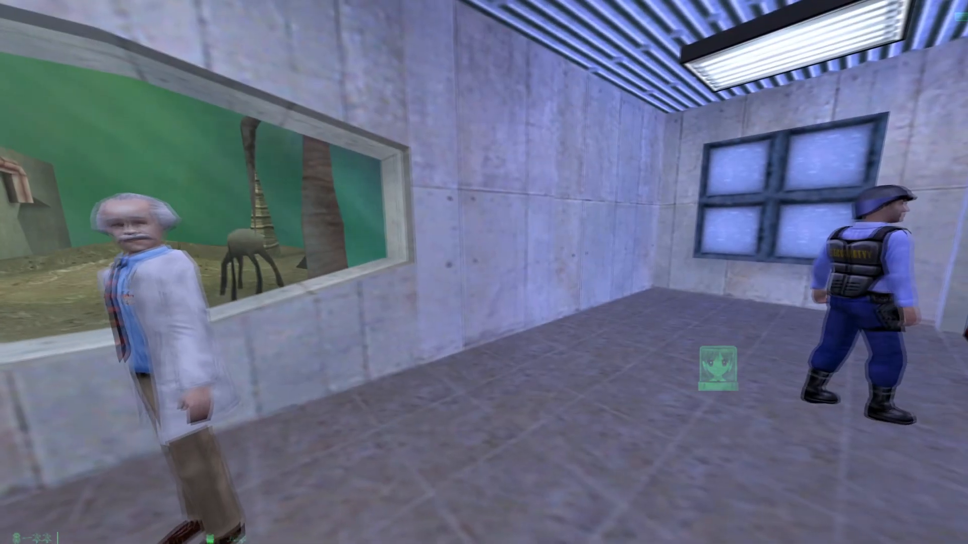
mouse_move(484, 272)
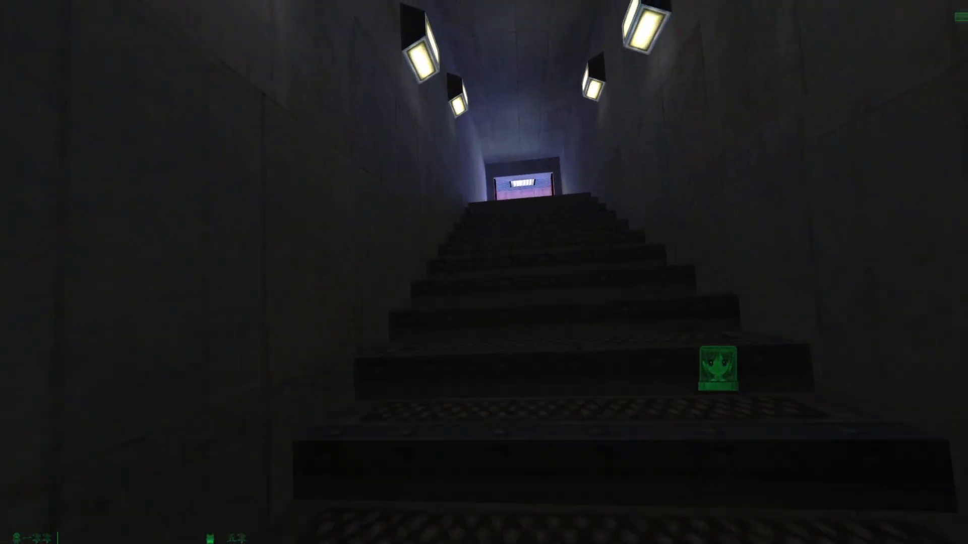
- Climb the dark stairway and advance along the dim corridor
key(w)
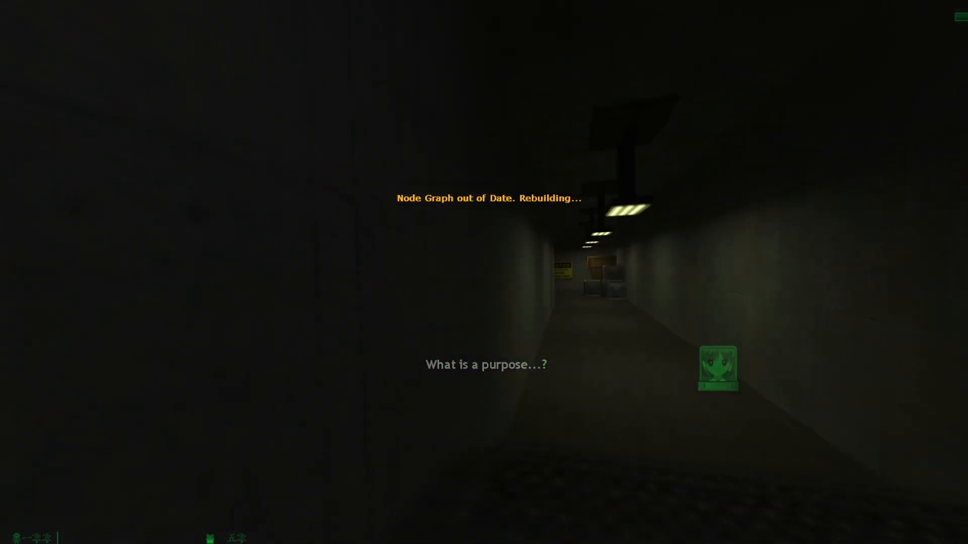
key(w)
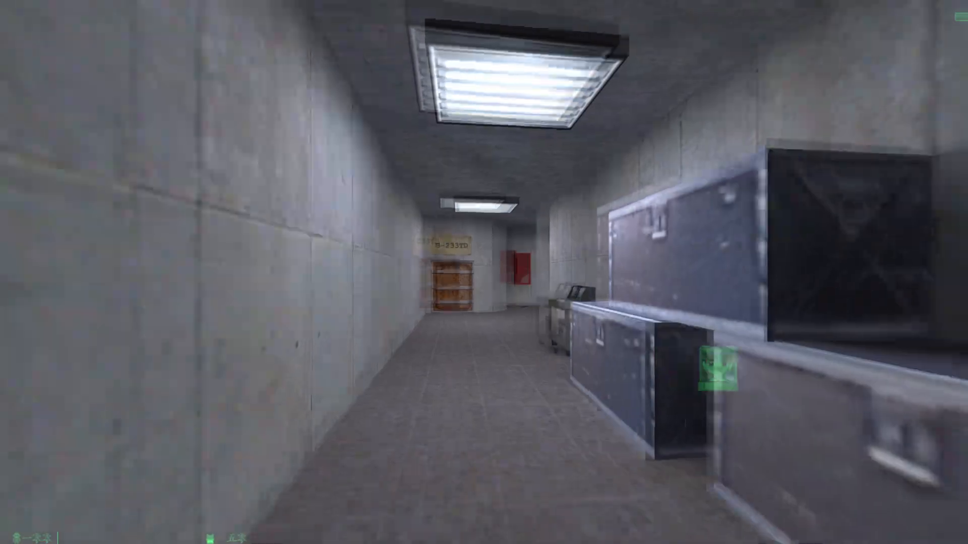
mouse_move(484, 272)
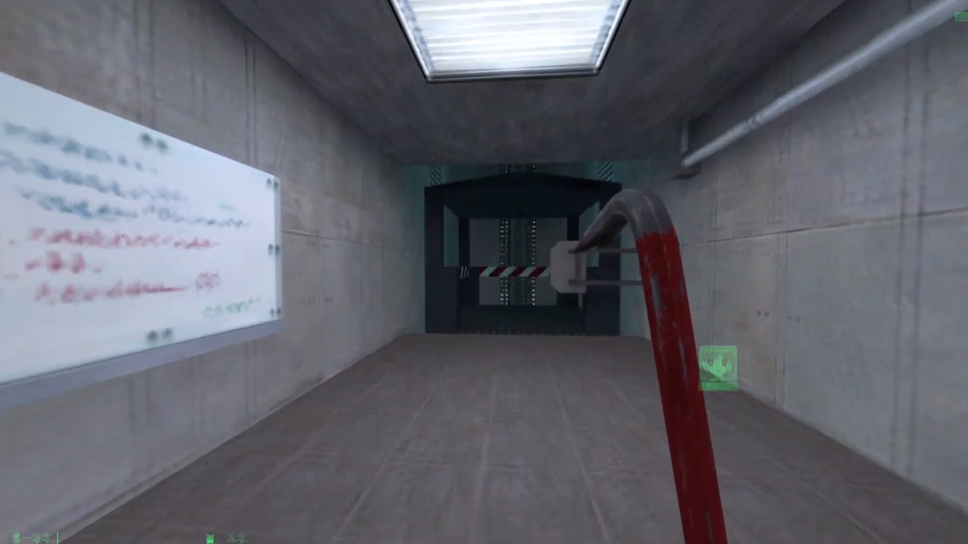
- Walk into the gated lift
key(w)
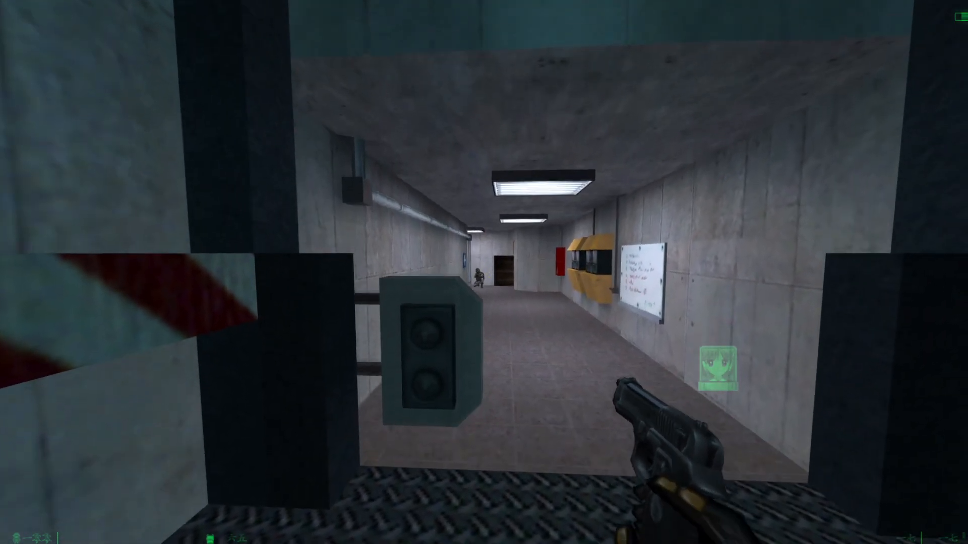
- Step off the lift and shoot the soldiers down the passage and around the corner
key(w)
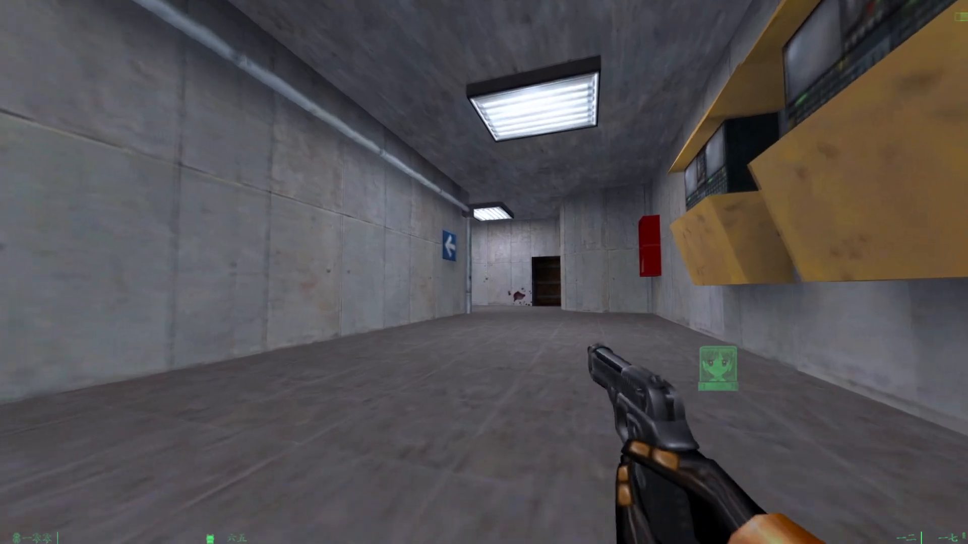
mouse_move(484, 272)
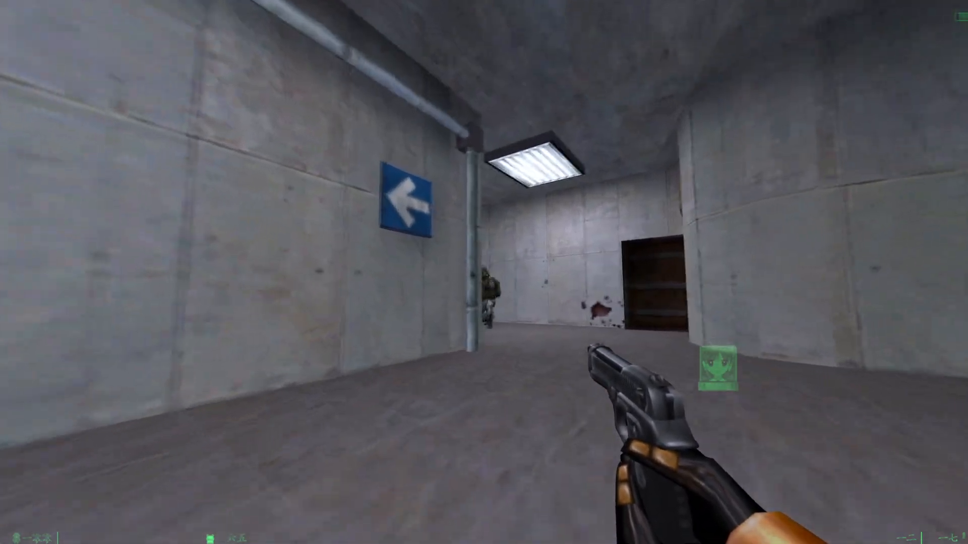
mouse_move(483, 272)
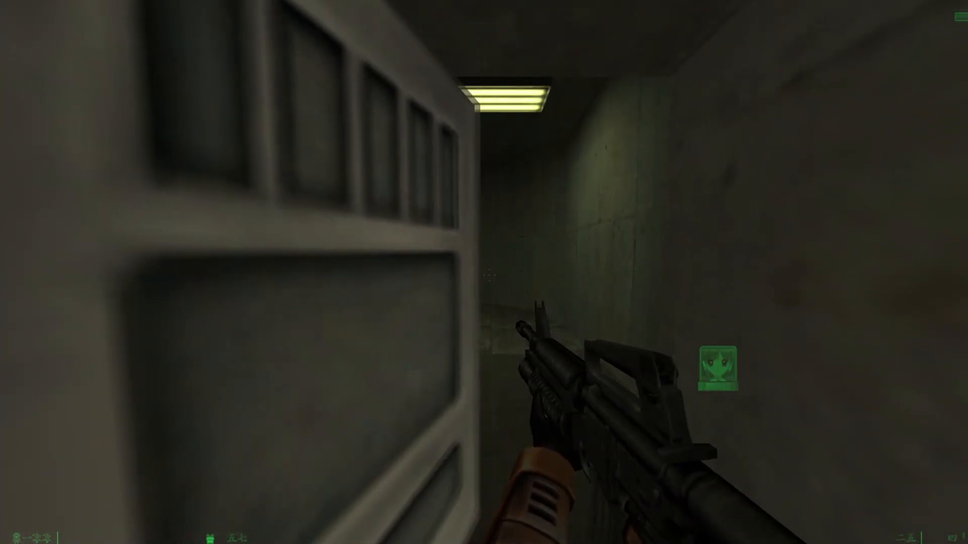
click(484, 273)
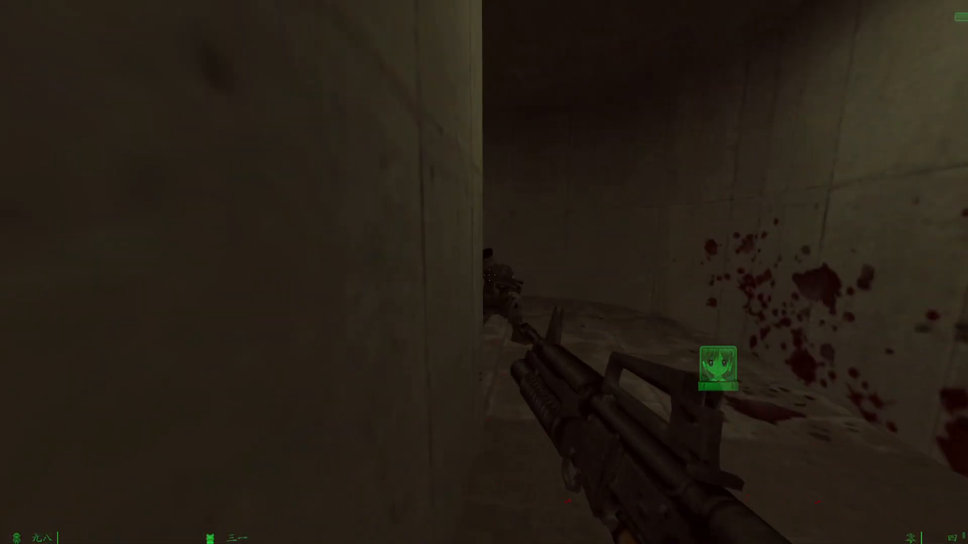
click(484, 272)
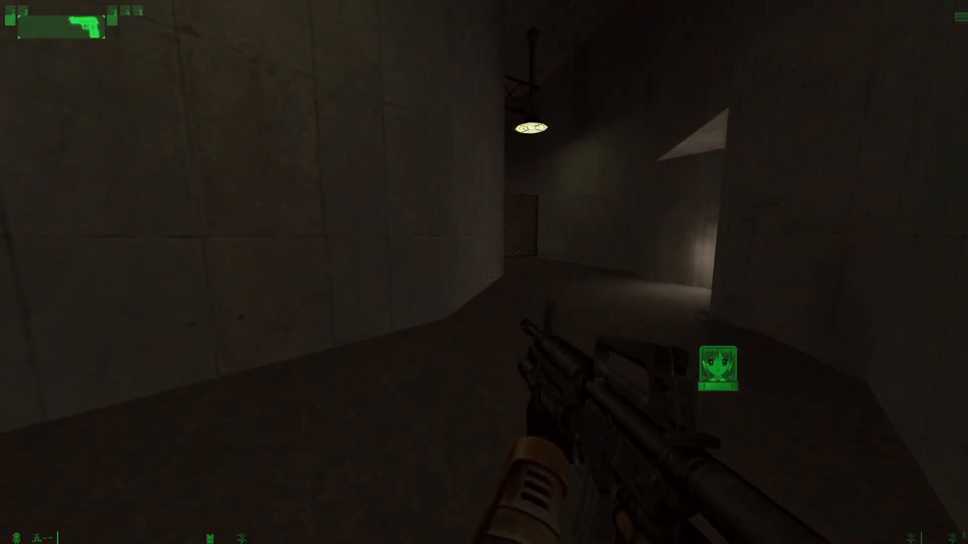
mouse_move(484, 272)
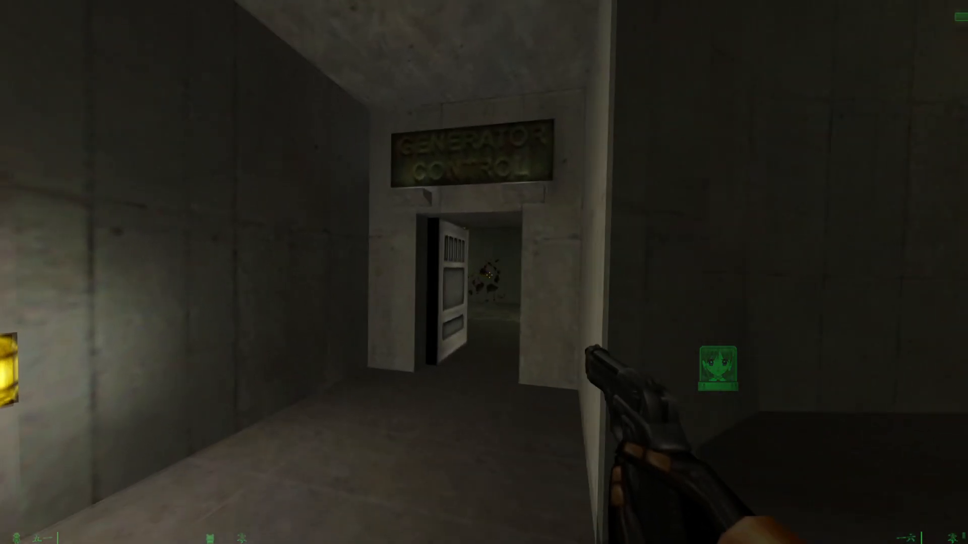
- Walk through the Generator Control doorway
key(w)
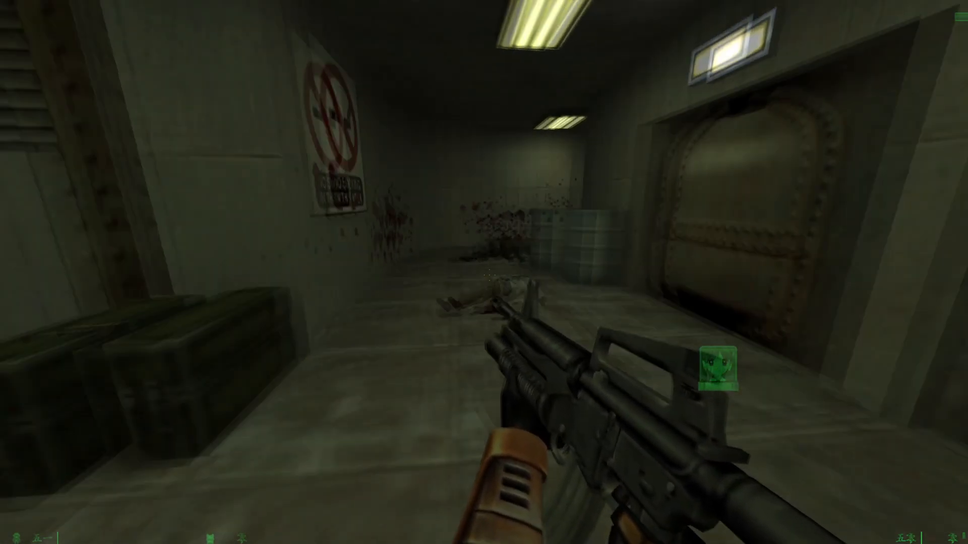
mouse_move(484, 273)
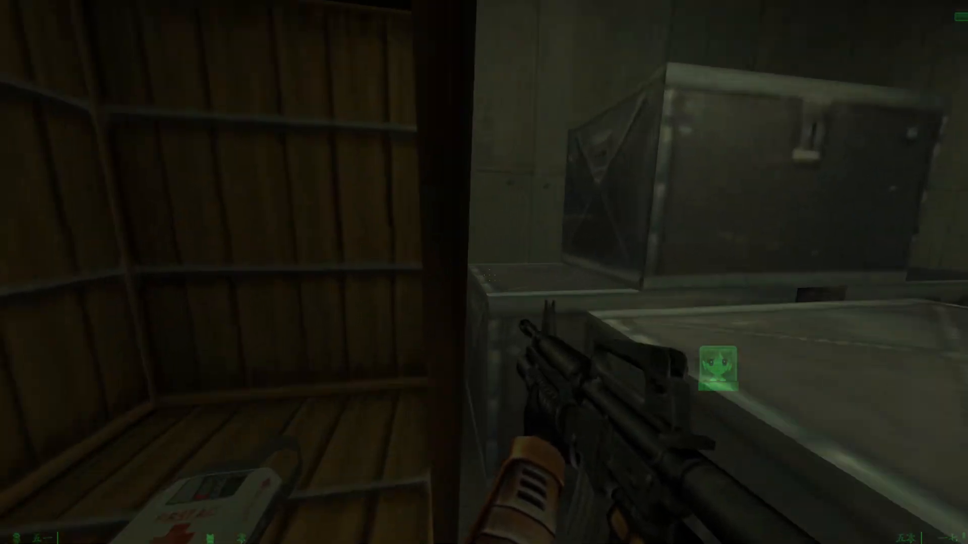
mouse_move(484, 272)
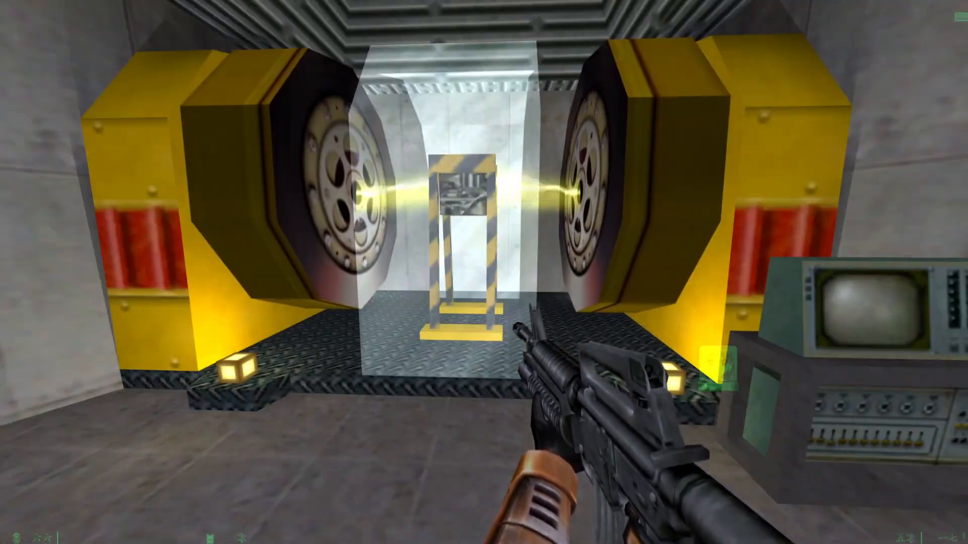
mouse_move(484, 272)
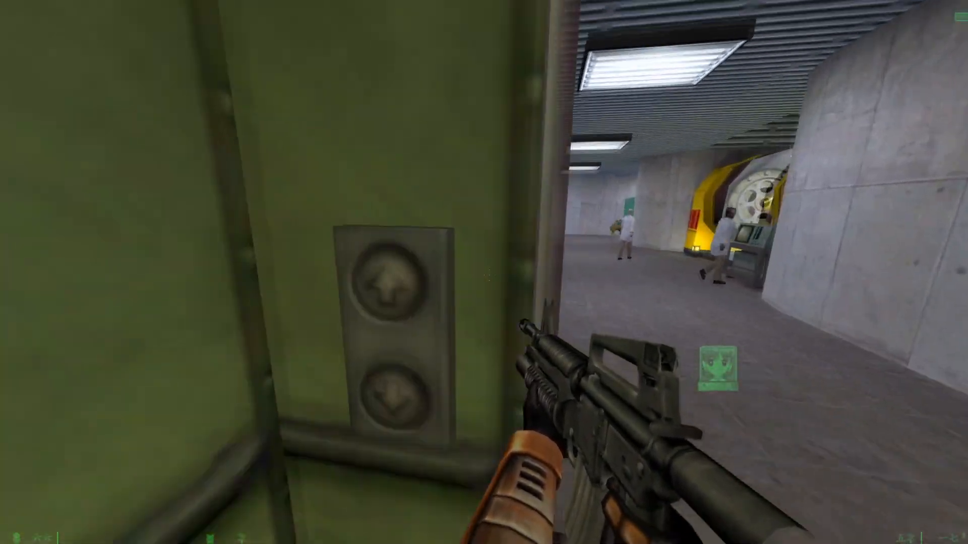
mouse_move(484, 273)
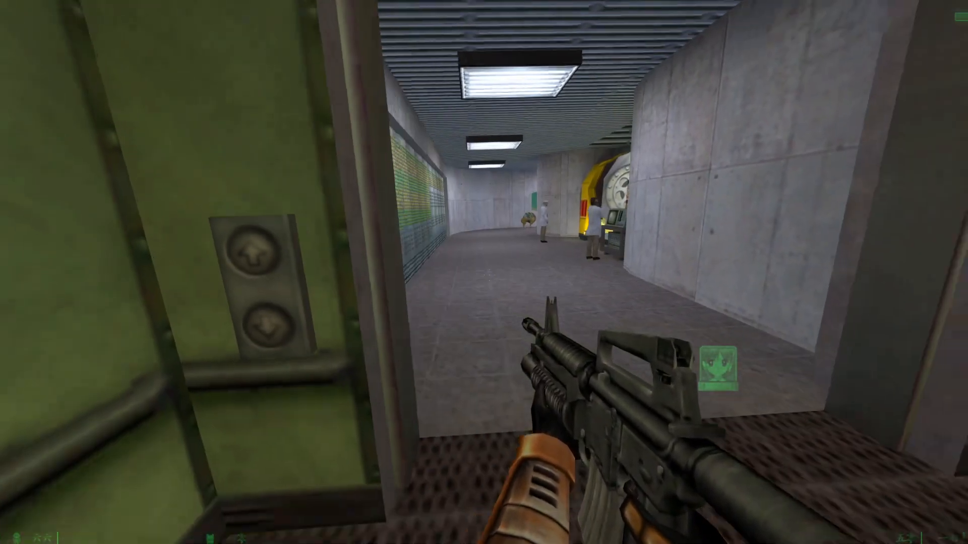
- Step out into the hall with scientists and walk down the dimly lit tunnel
key(w)
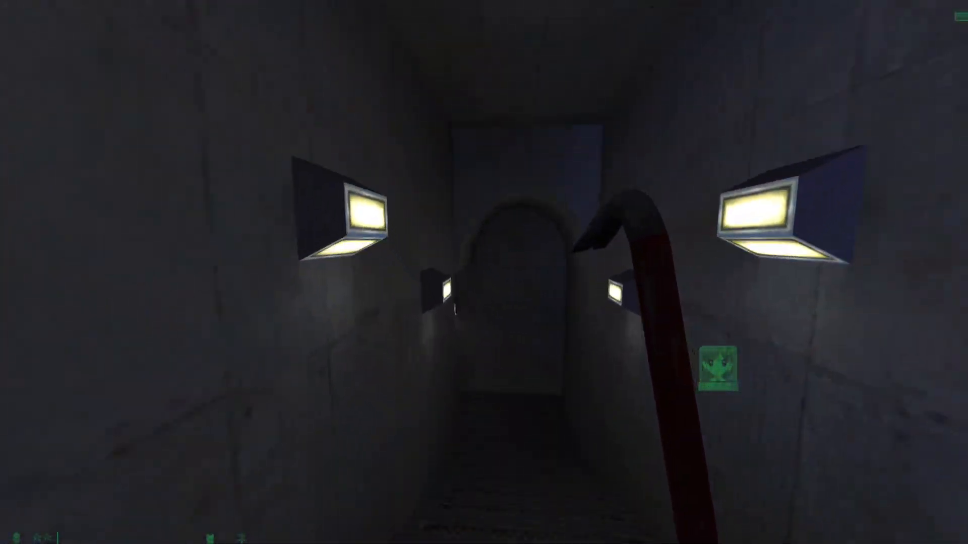
key(w)
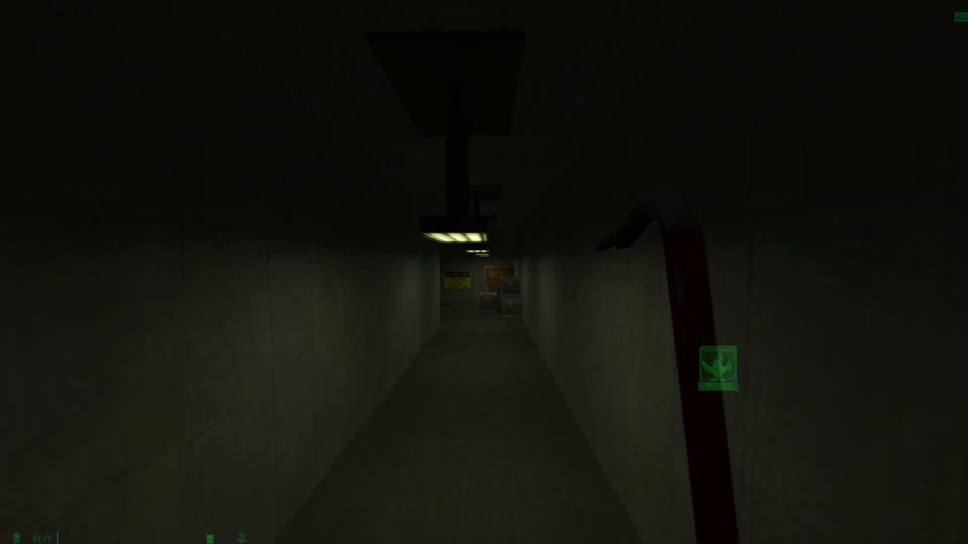
key(w)
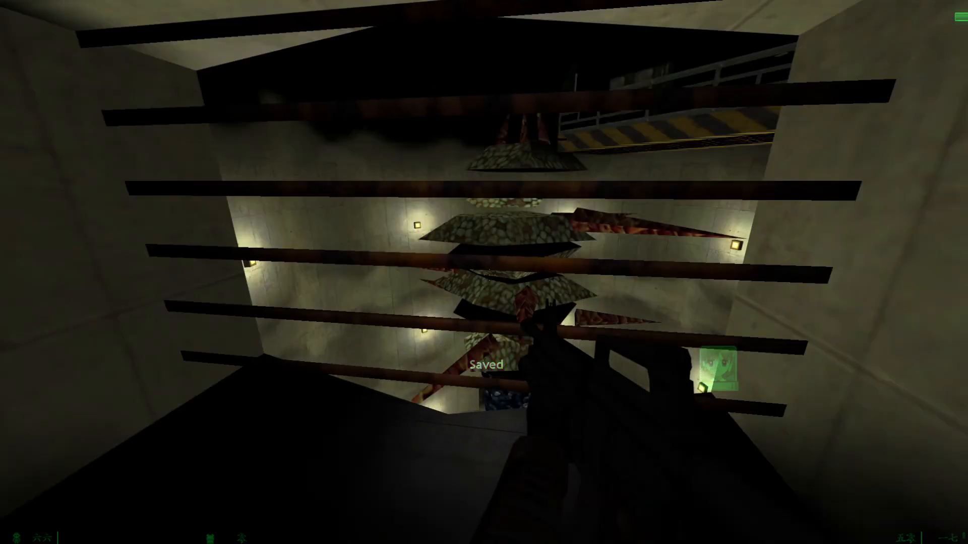
mouse_move(484, 272)
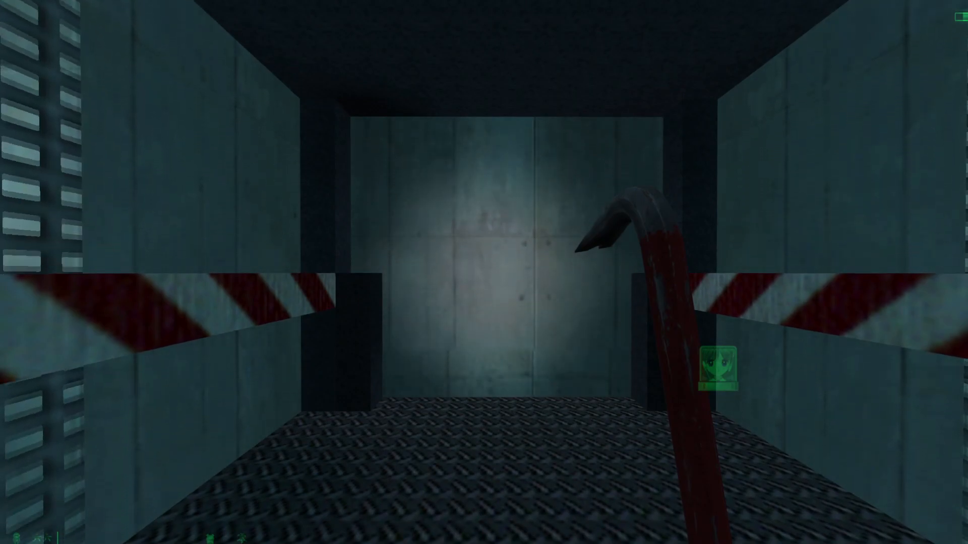
- Follow the lit tunnel toward the Xen Teleport System lab door
key(w)
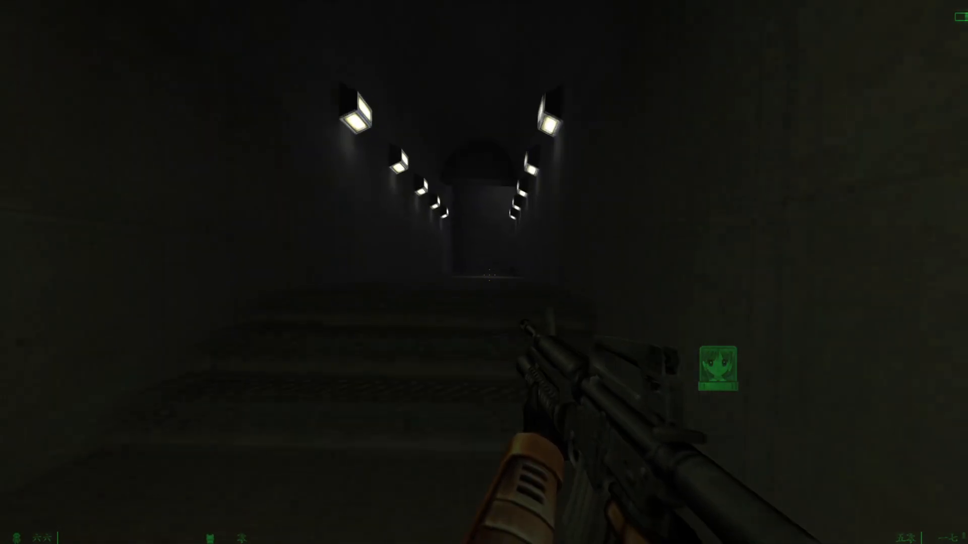
mouse_move(484, 273)
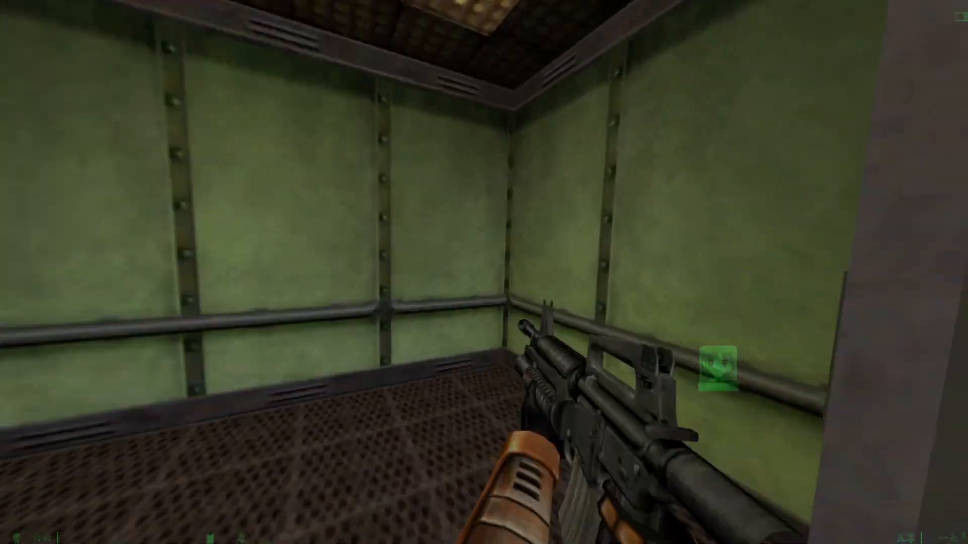
mouse_move(484, 272)
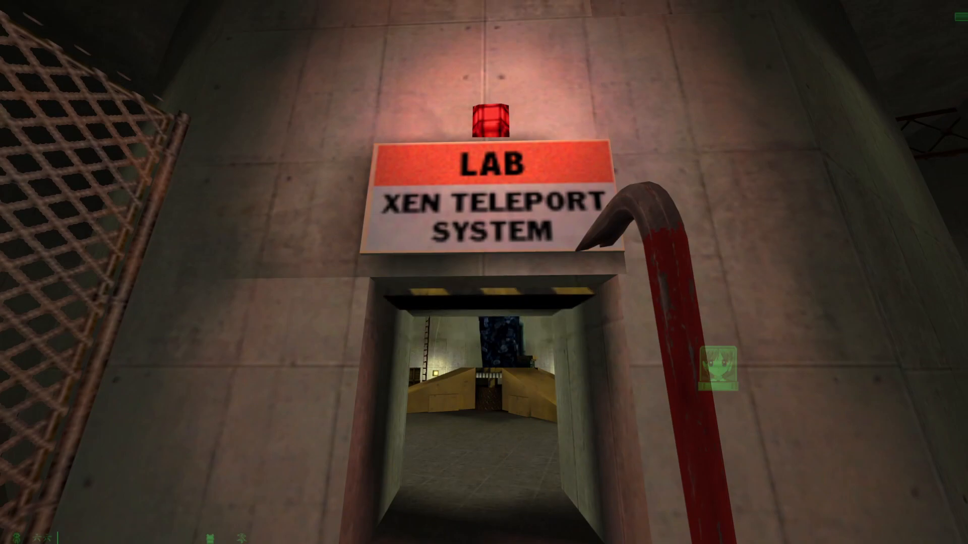
- Enter the cylindrical chamber and shoot the soldier by the spiky pillar
key(w)
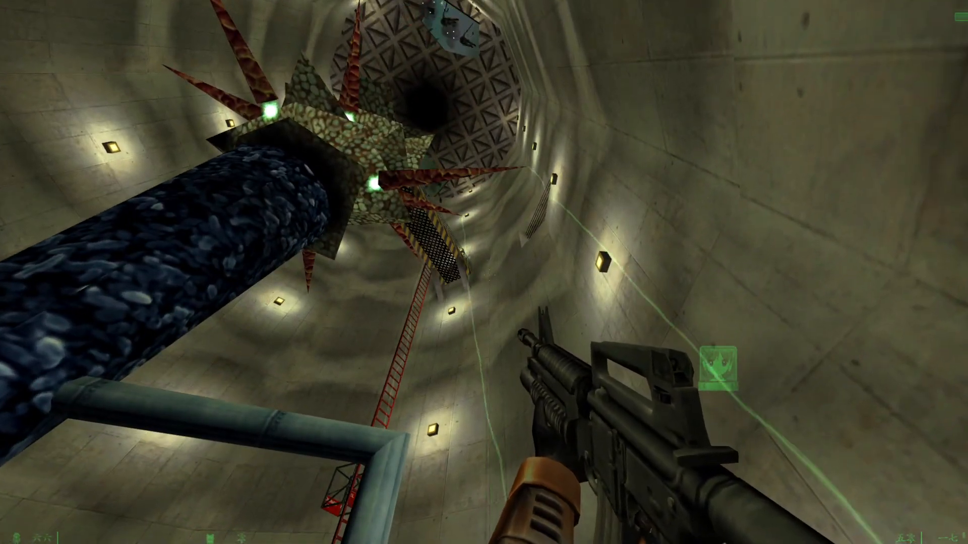
mouse_move(484, 272)
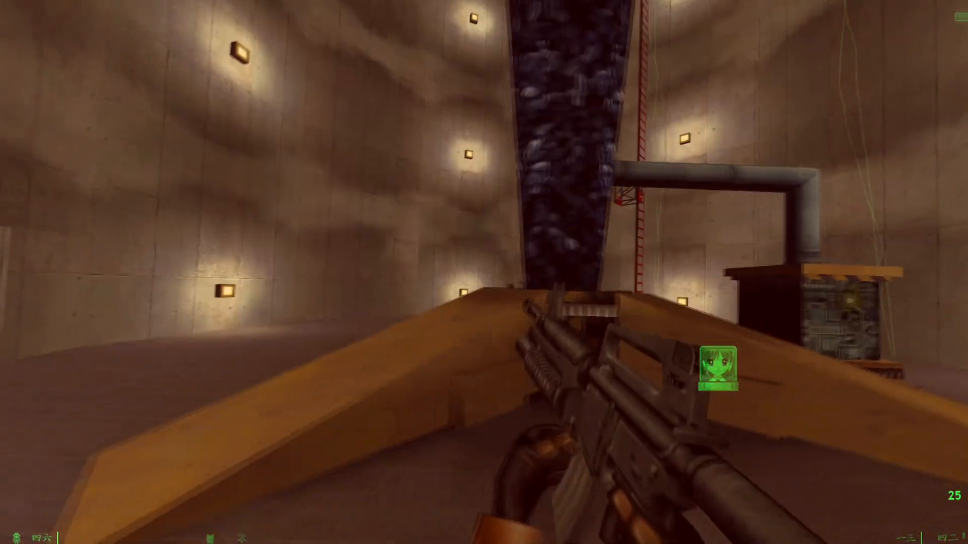
click(484, 272)
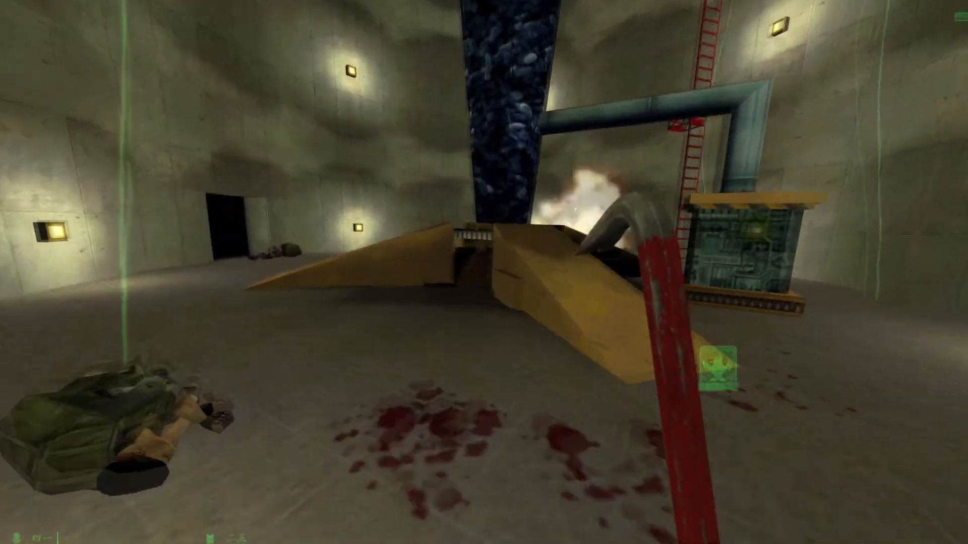
mouse_move(484, 272)
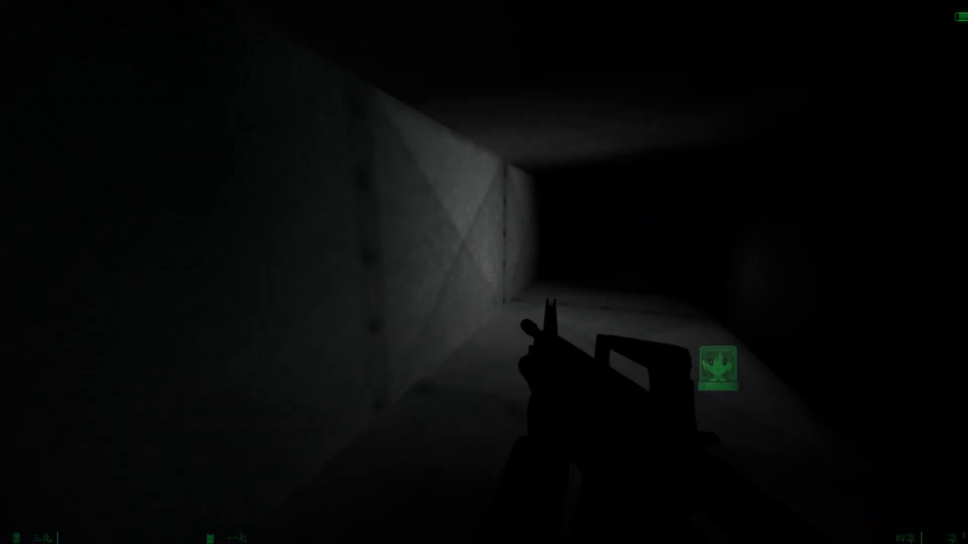
mouse_move(484, 273)
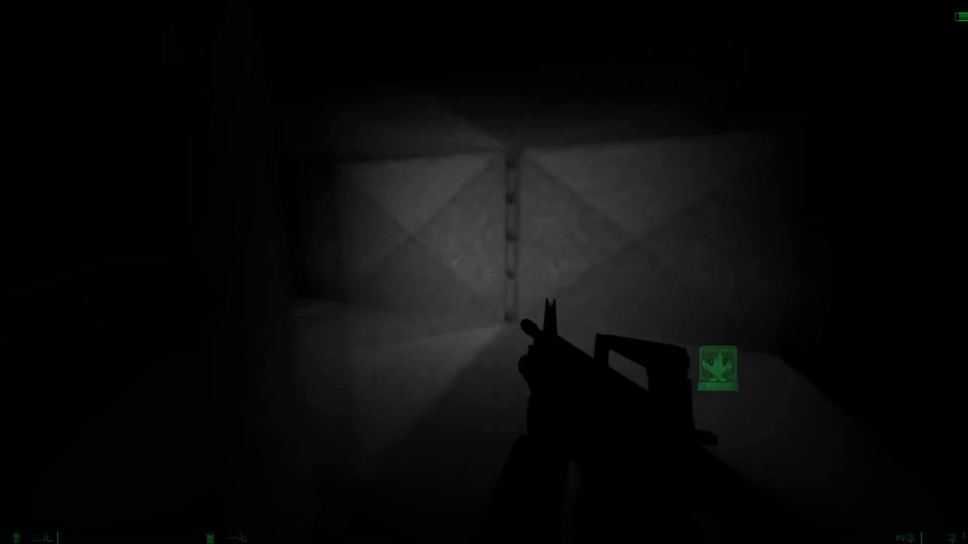
mouse_move(484, 272)
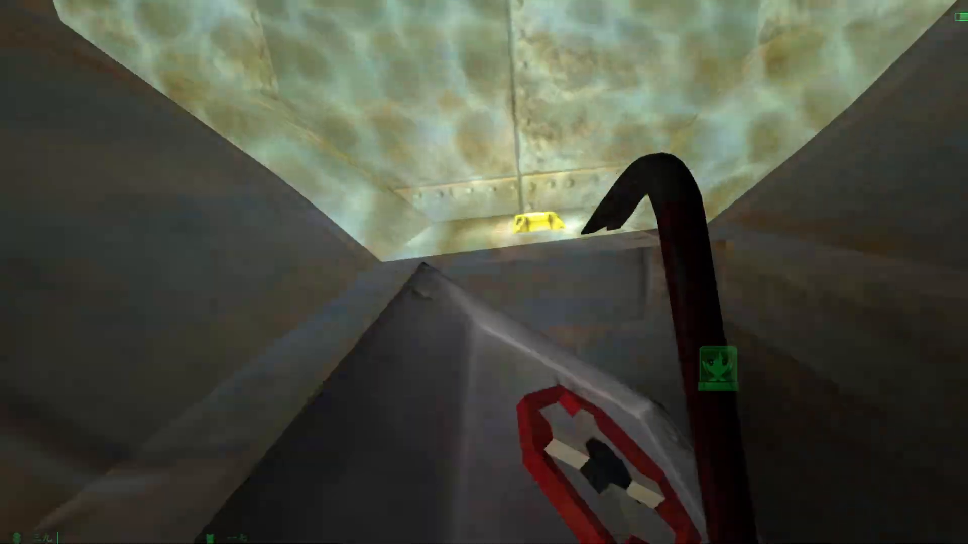
mouse_move(484, 273)
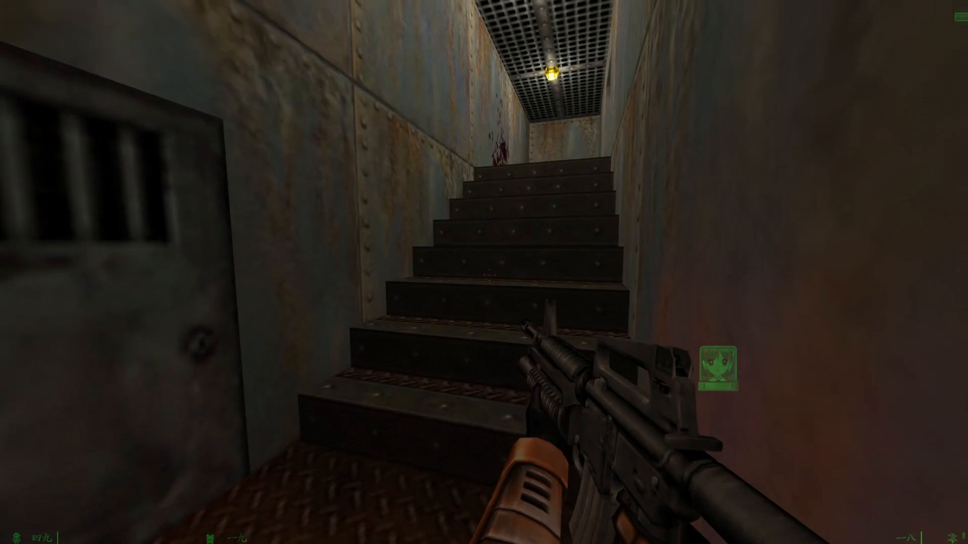
mouse_move(484, 272)
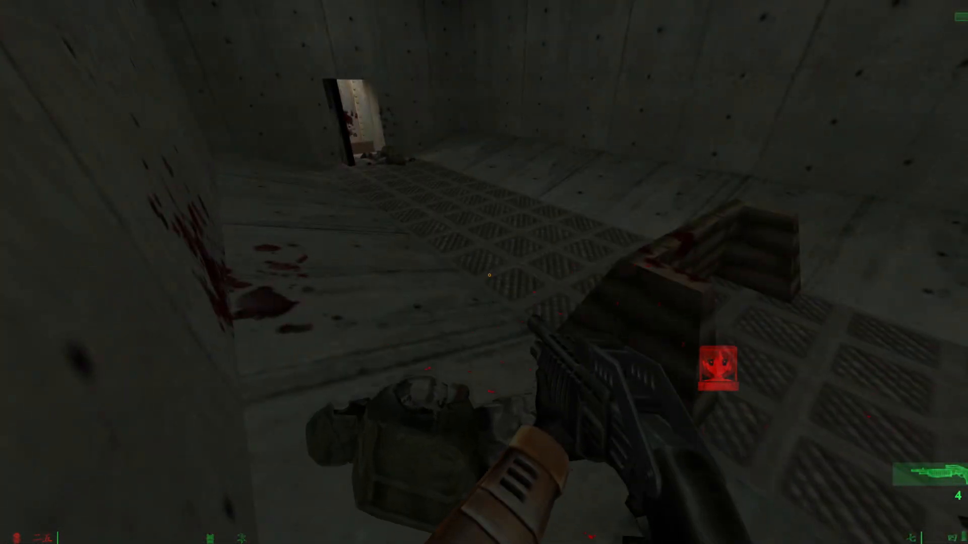
mouse_move(484, 272)
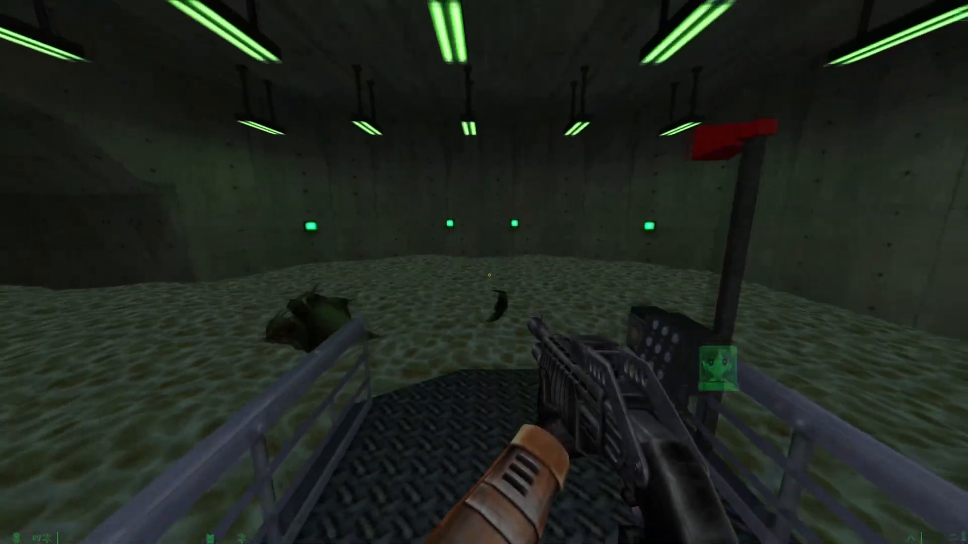
mouse_move(484, 272)
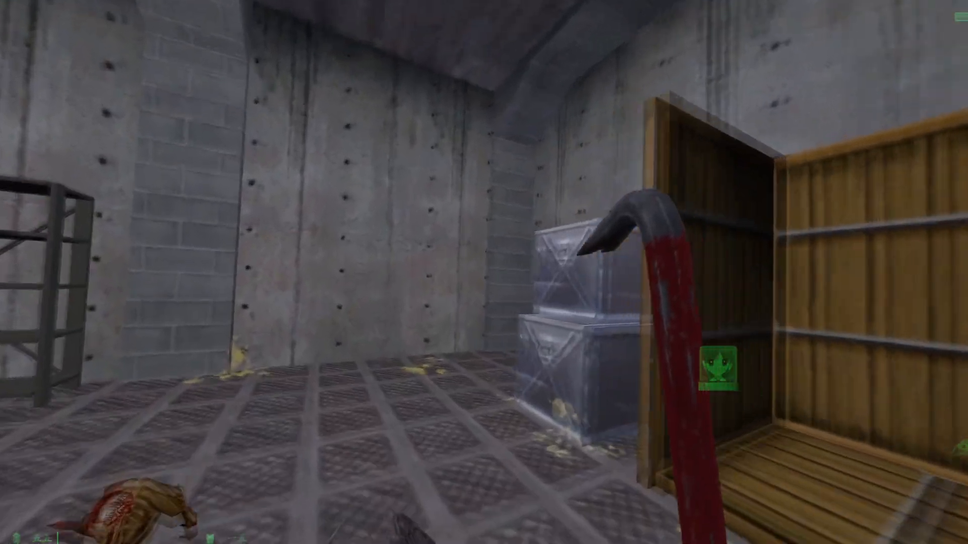
mouse_move(484, 272)
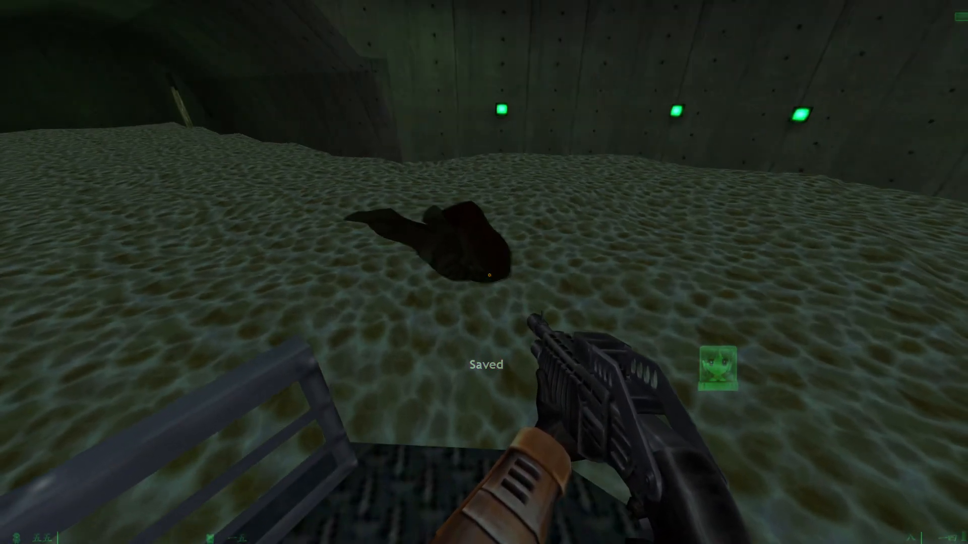
mouse_move(484, 272)
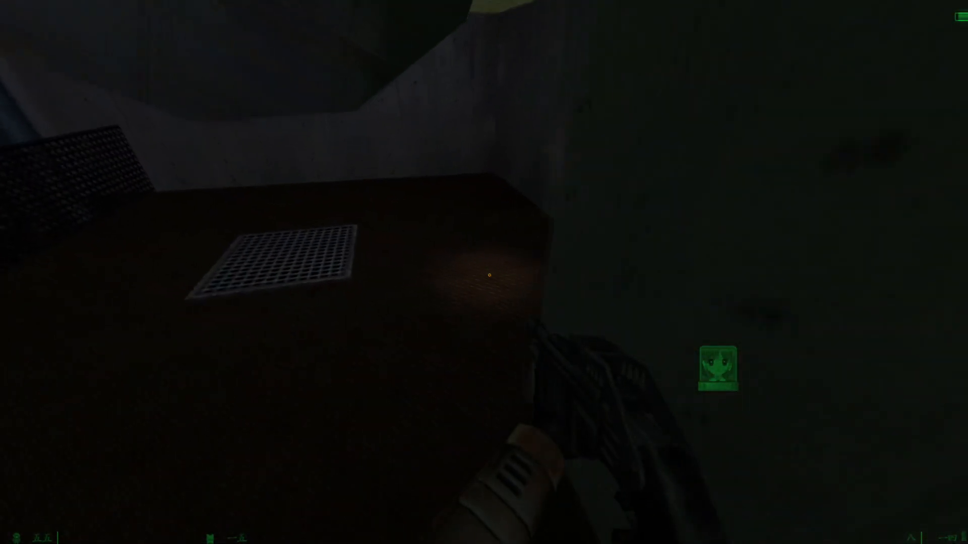
mouse_move(484, 272)
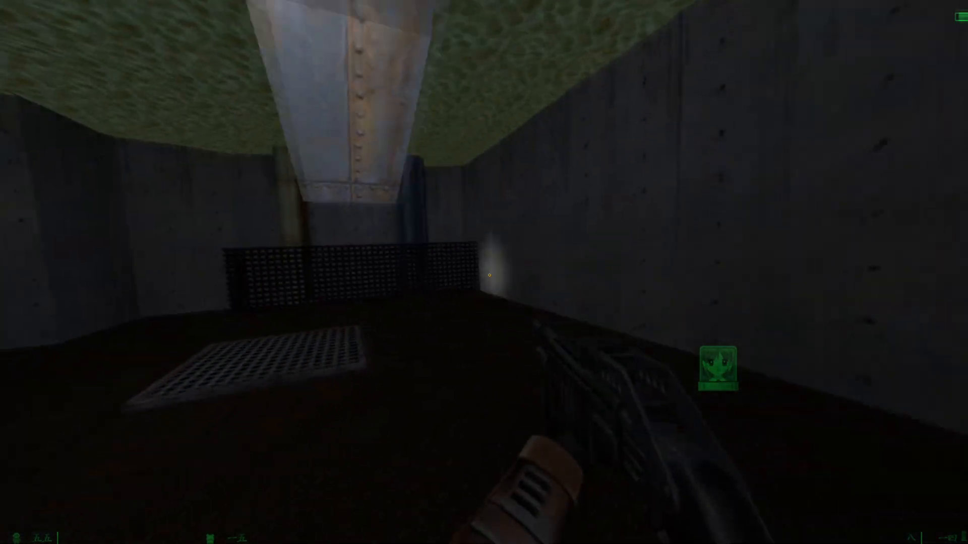
mouse_move(484, 272)
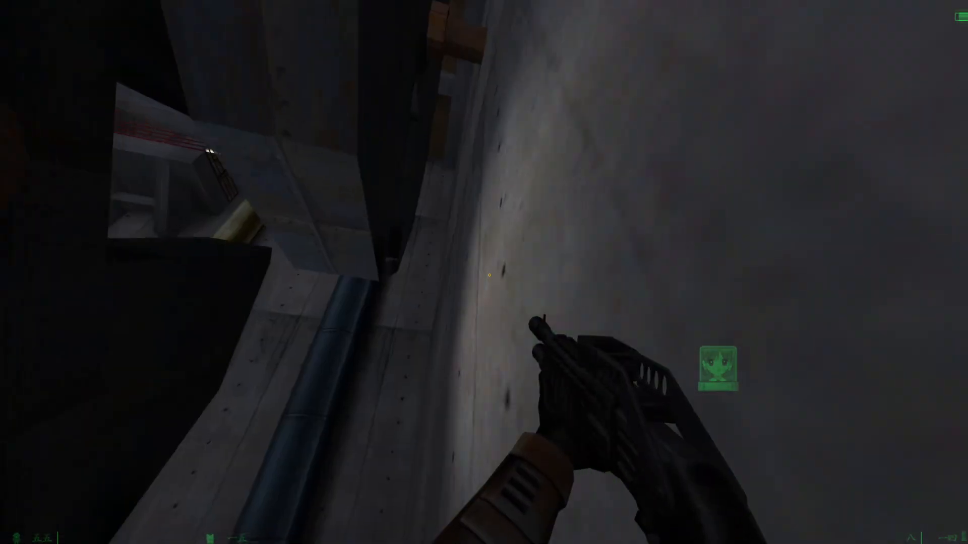
mouse_move(484, 272)
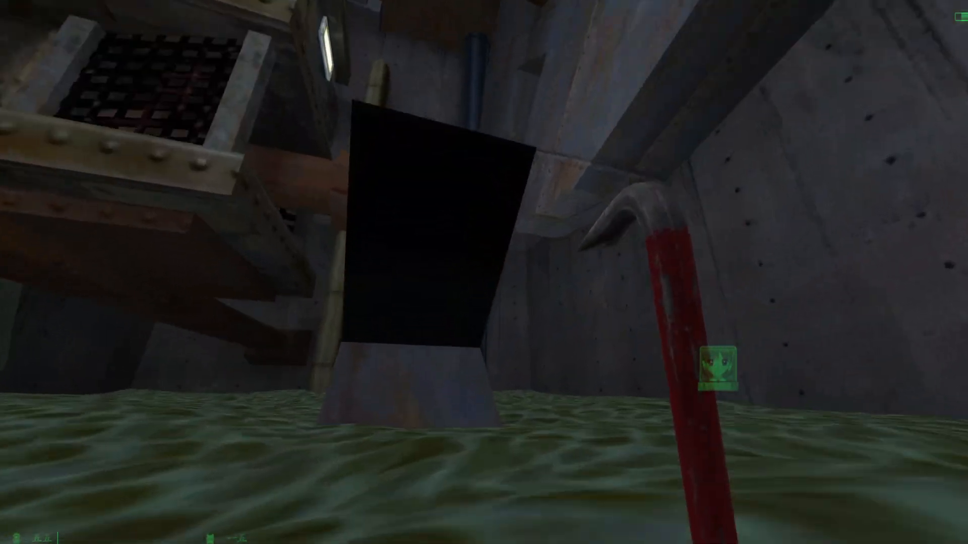
mouse_move(484, 272)
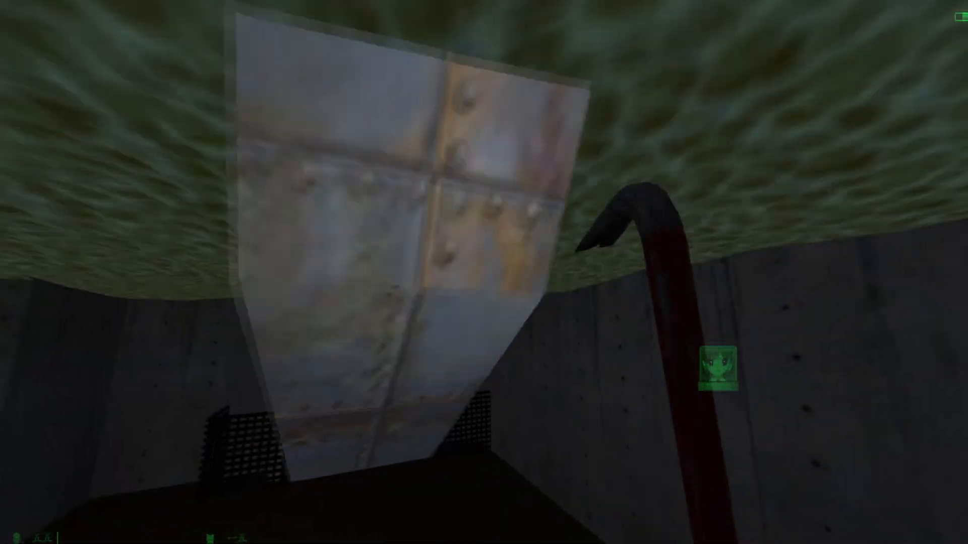
mouse_move(484, 273)
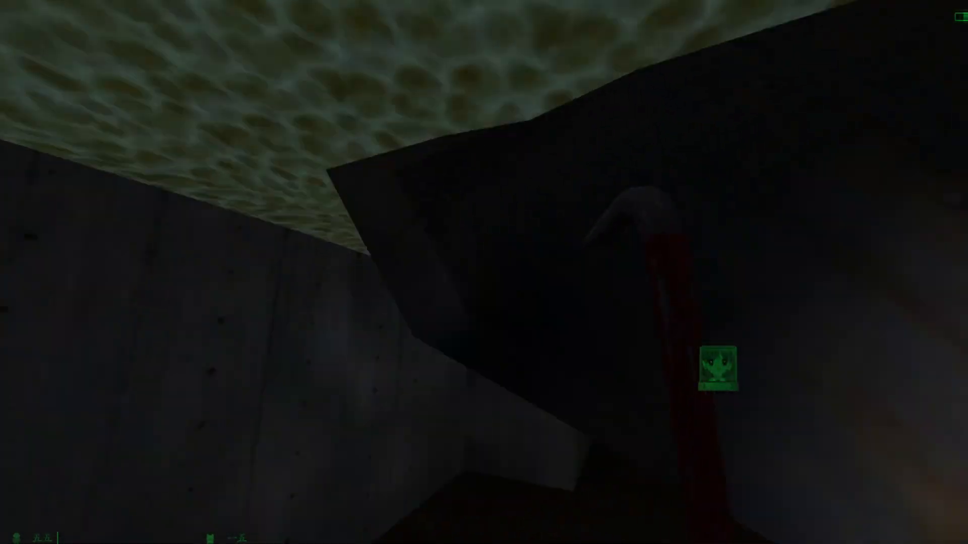
mouse_move(484, 272)
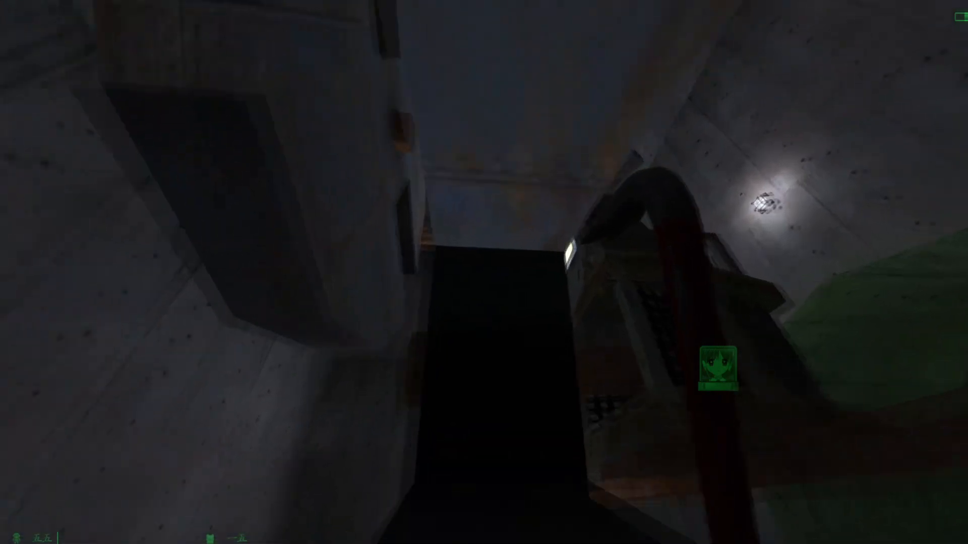
mouse_move(484, 272)
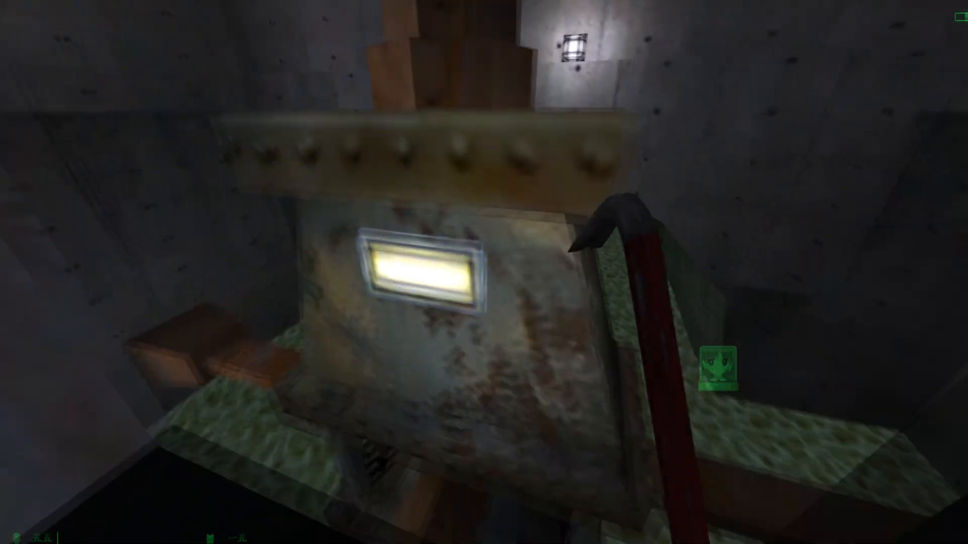
mouse_move(484, 273)
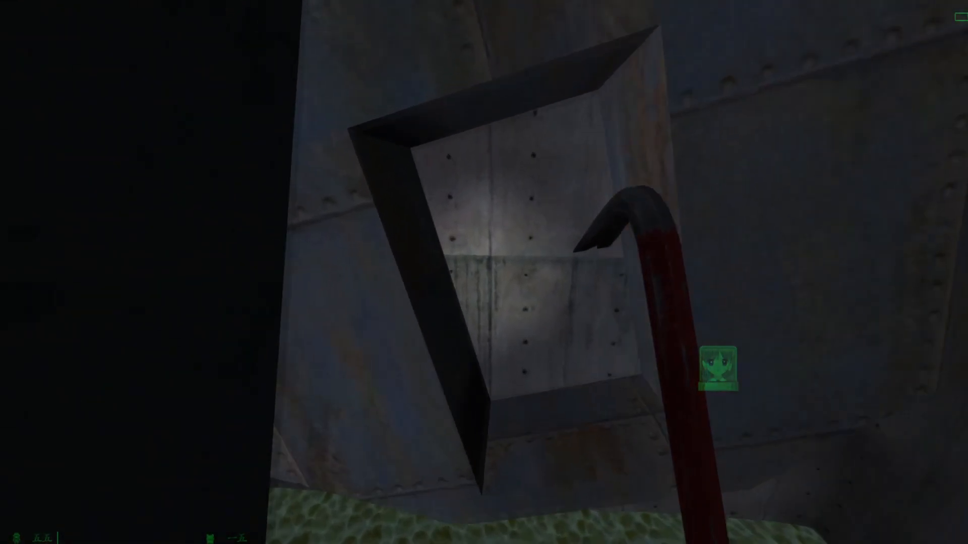
mouse_move(484, 272)
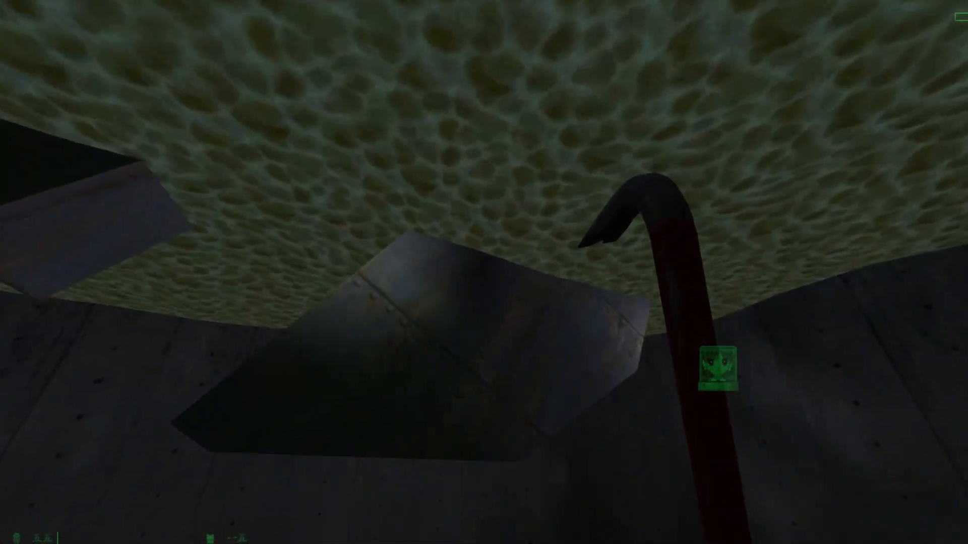
mouse_move(484, 272)
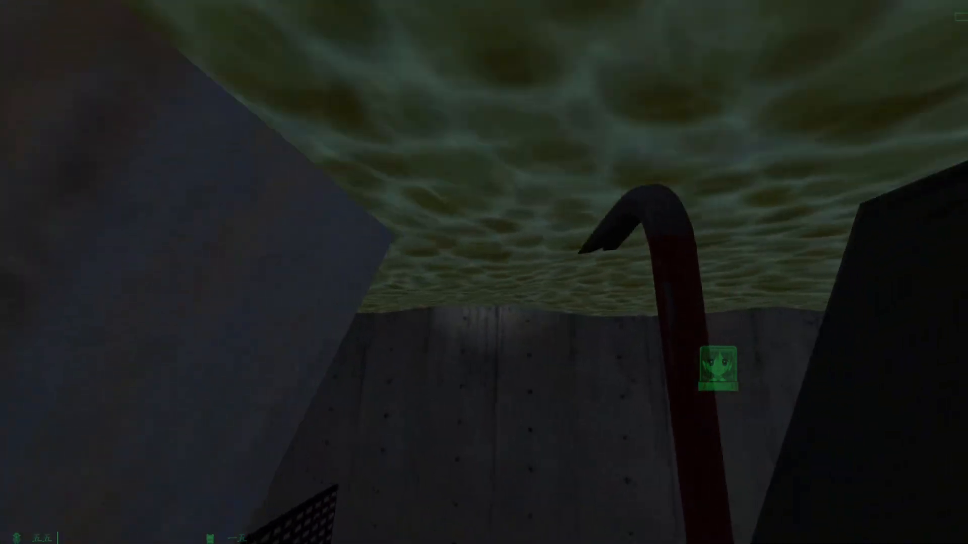
mouse_move(484, 272)
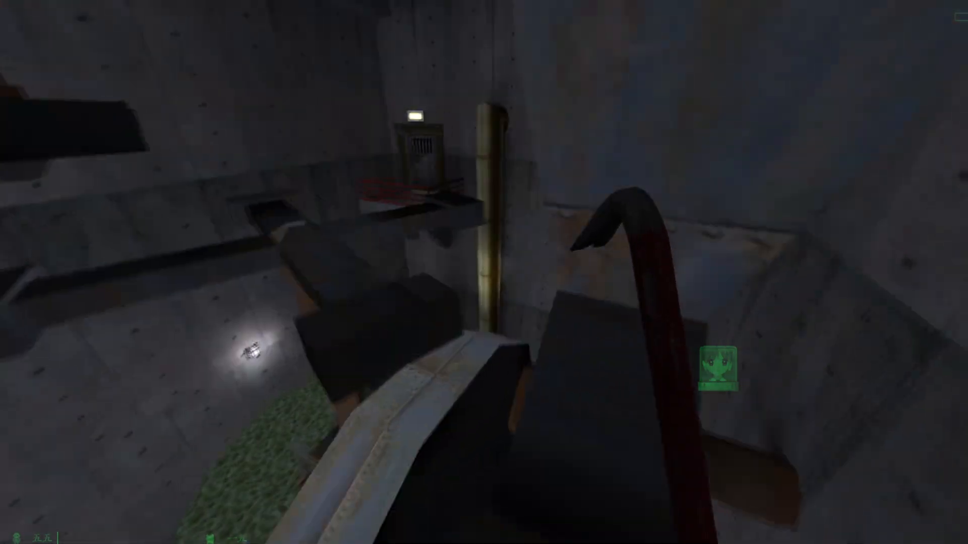
mouse_move(484, 272)
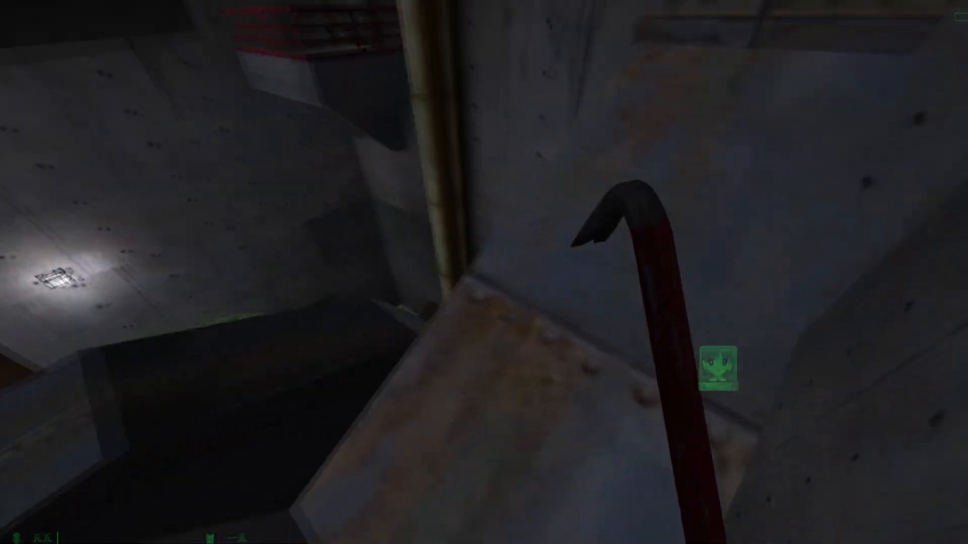
mouse_move(484, 272)
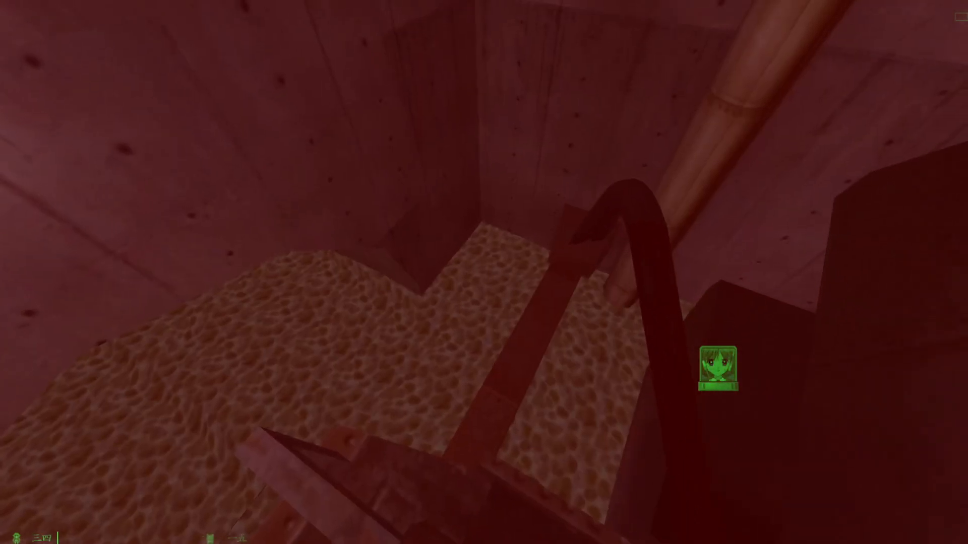
mouse_move(483, 272)
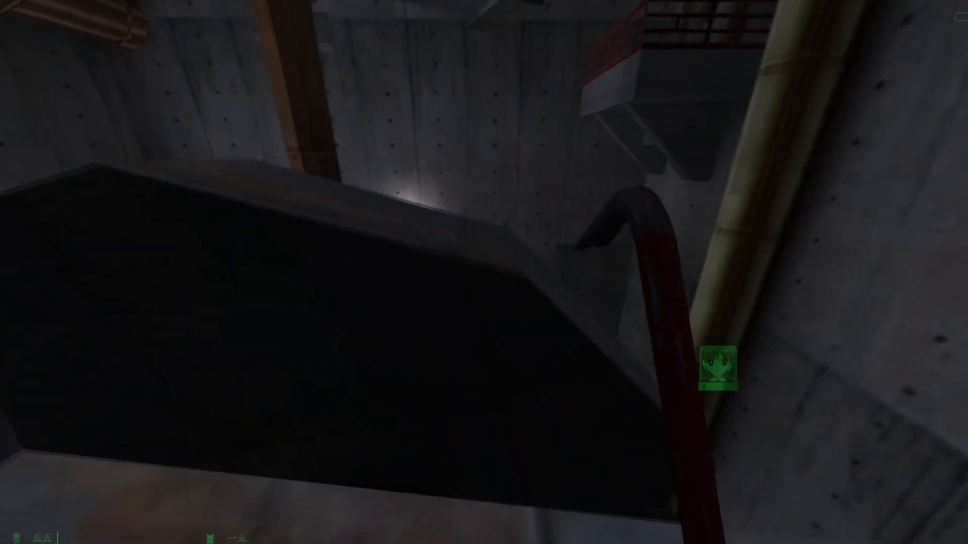
mouse_move(484, 272)
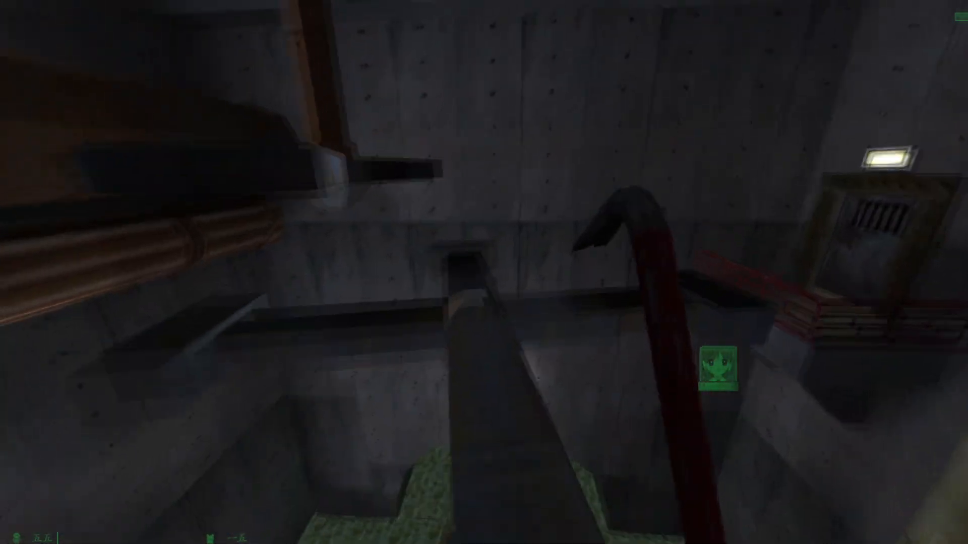
mouse_move(484, 272)
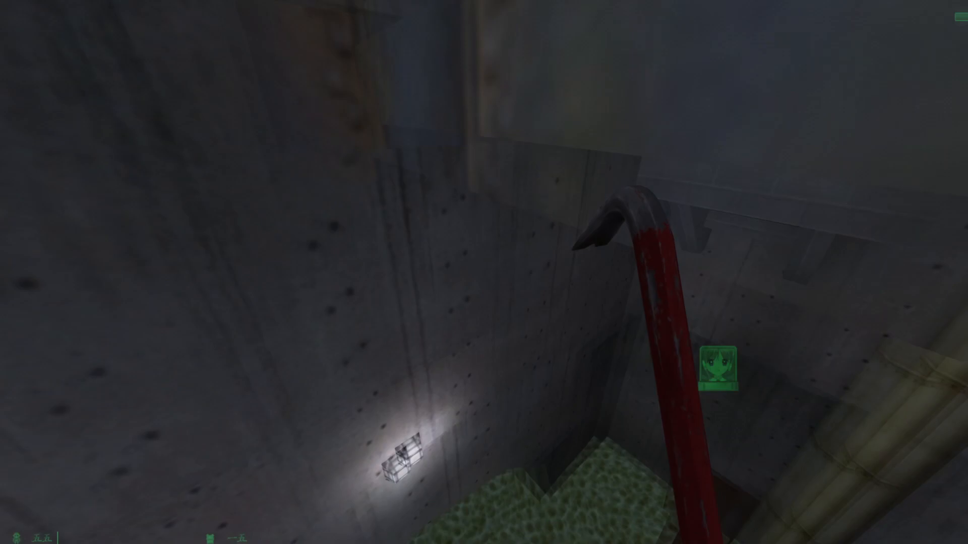
mouse_move(484, 272)
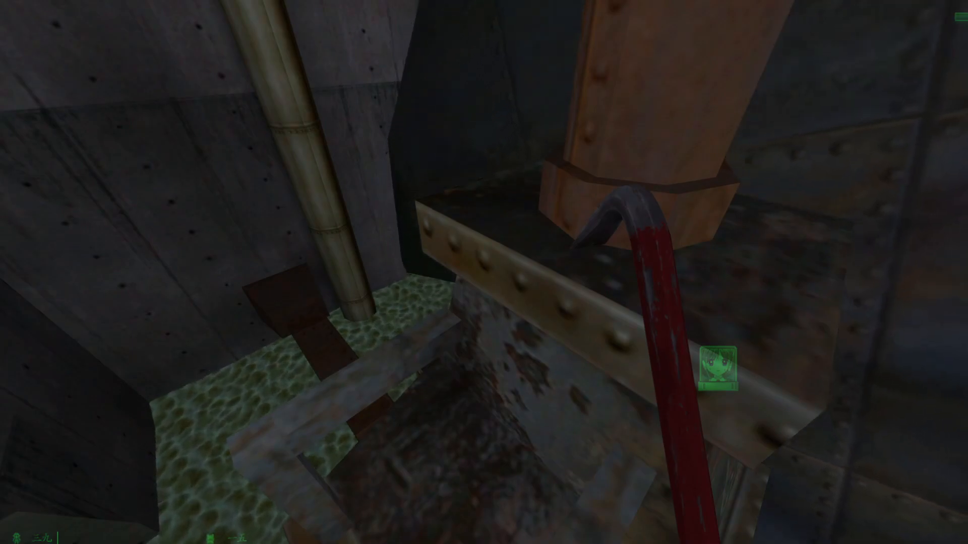
mouse_move(484, 272)
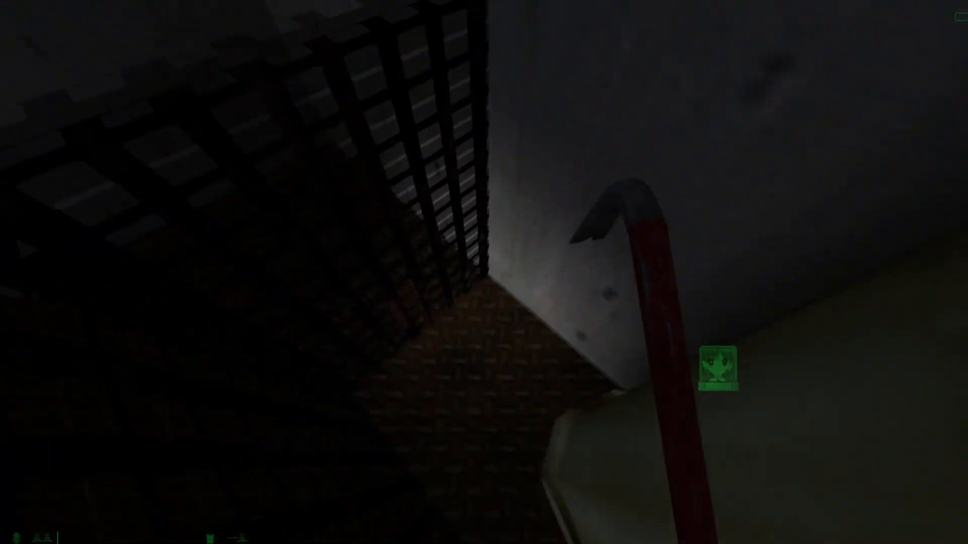
mouse_move(484, 272)
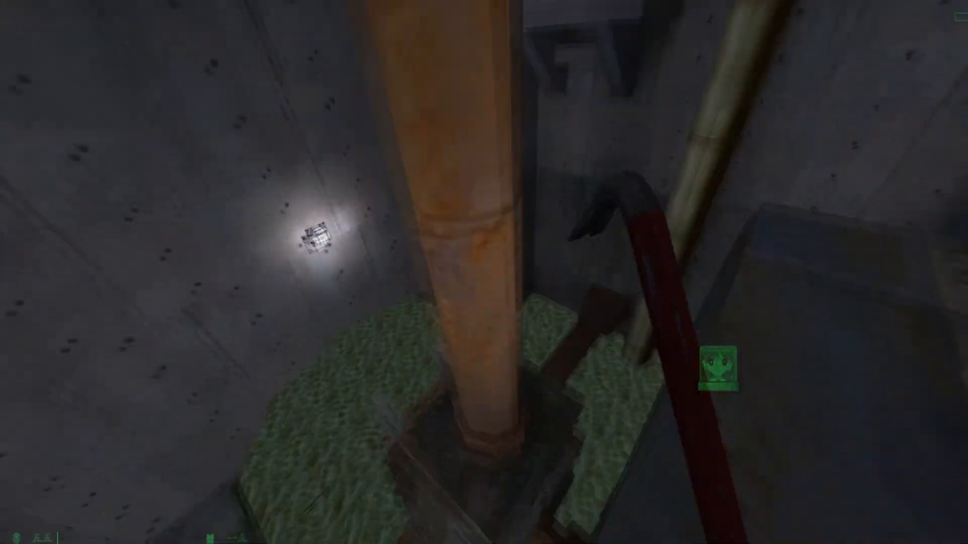
mouse_move(484, 272)
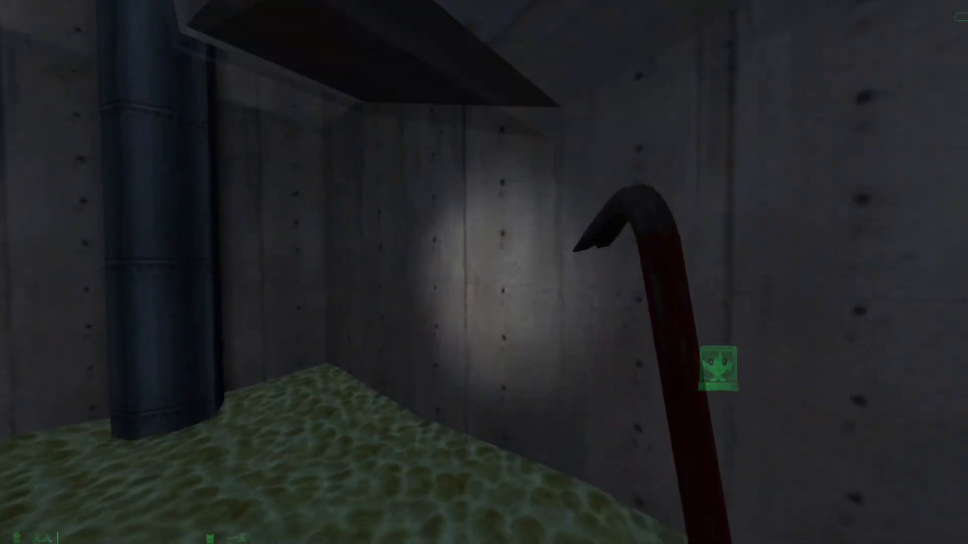
mouse_move(484, 272)
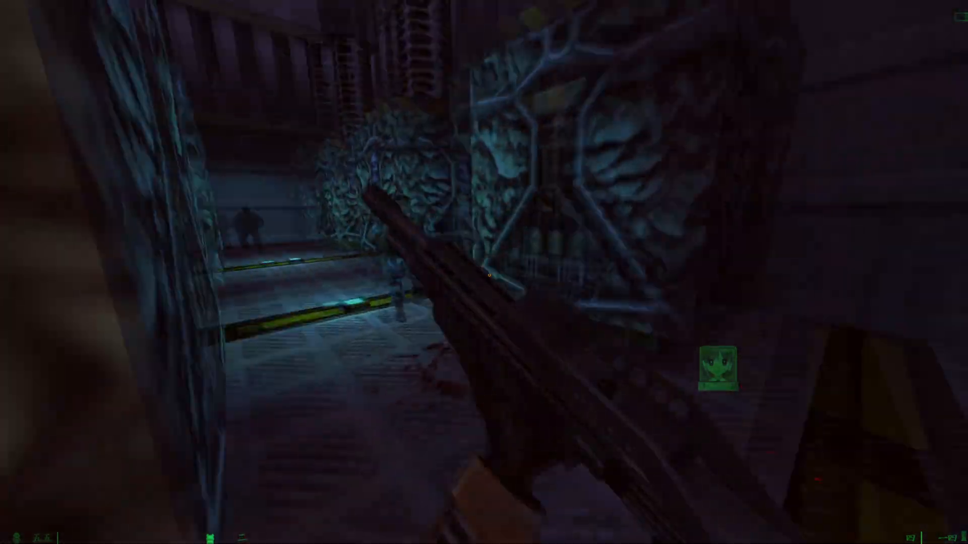
- Fire the shotgun at the soldier ahead, then pause to the main menu
click(484, 272)
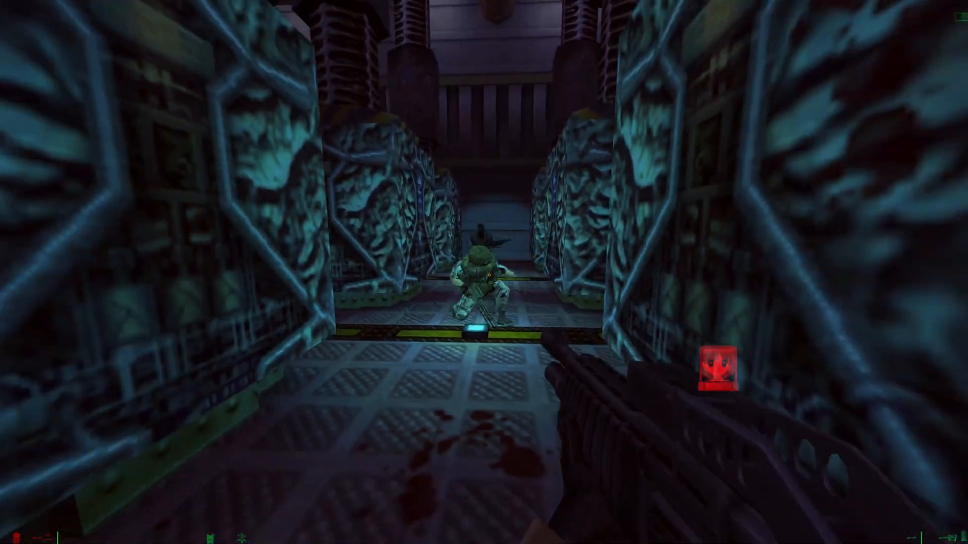
key(Escape)
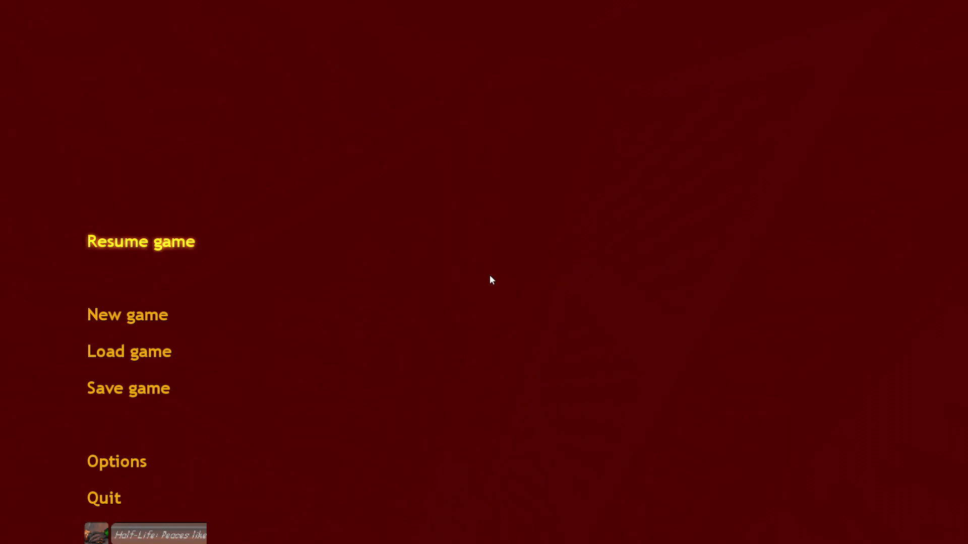